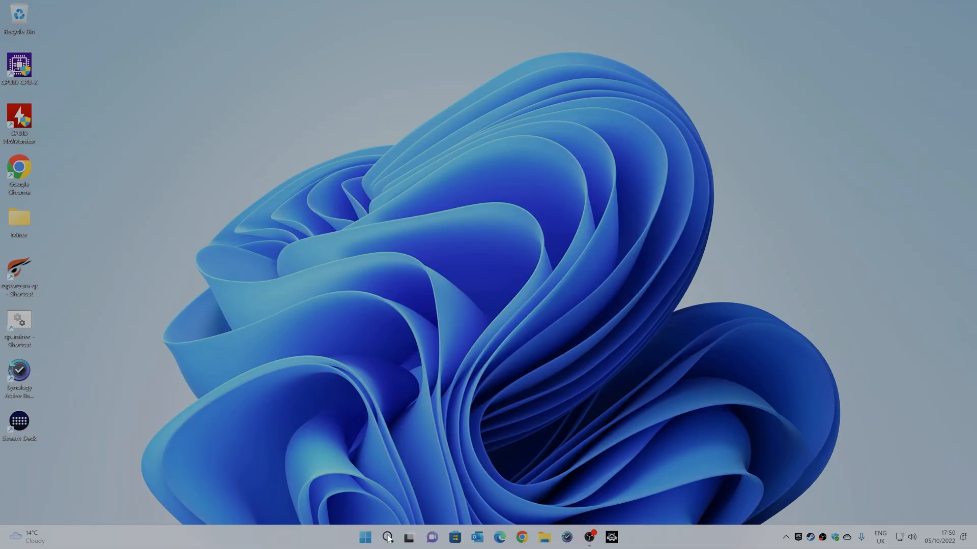
- Bring up the Start menu with its pinned apps over the desktop
right_click(365, 538)
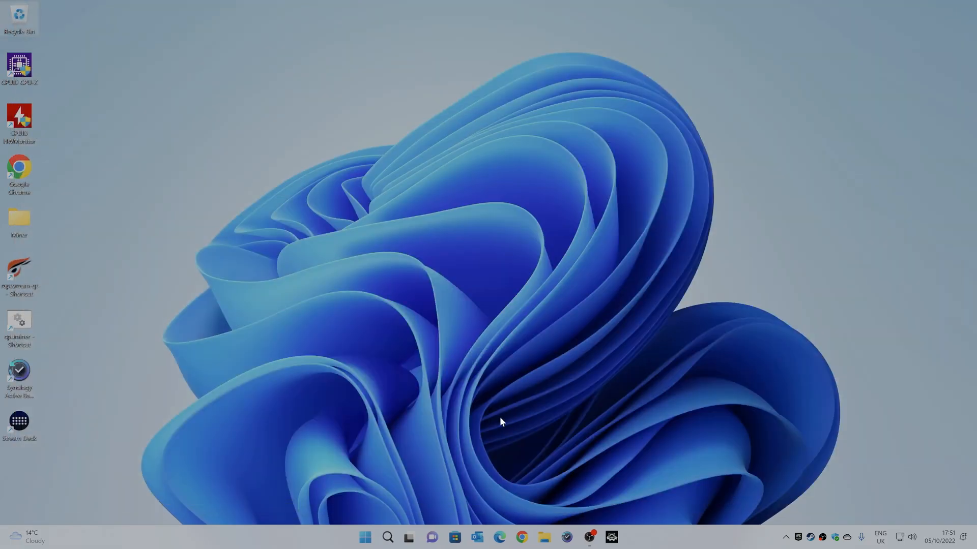
mouse_move(453, 537)
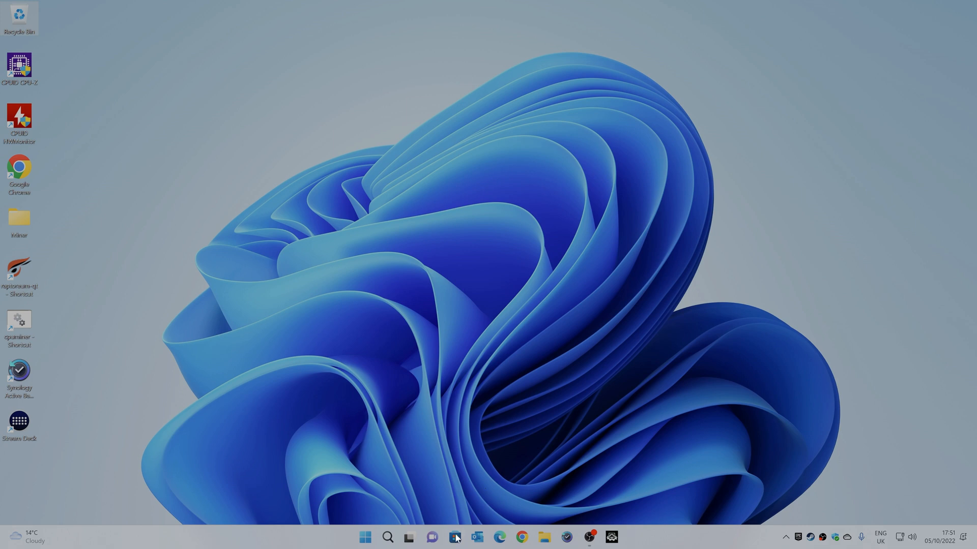
click(365, 537)
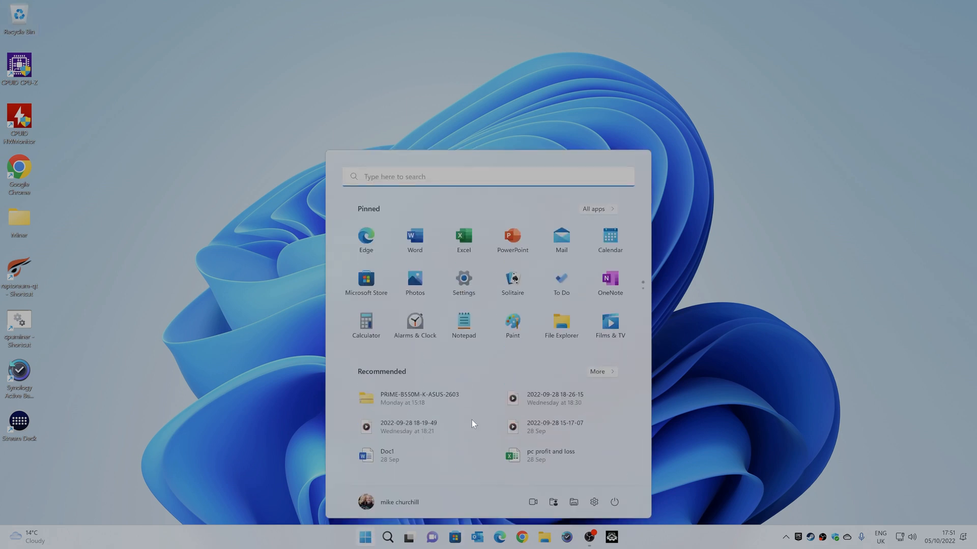
- Reach the Display HDR page in Settings showing HDR in use and the calibration entry
click(463, 278)
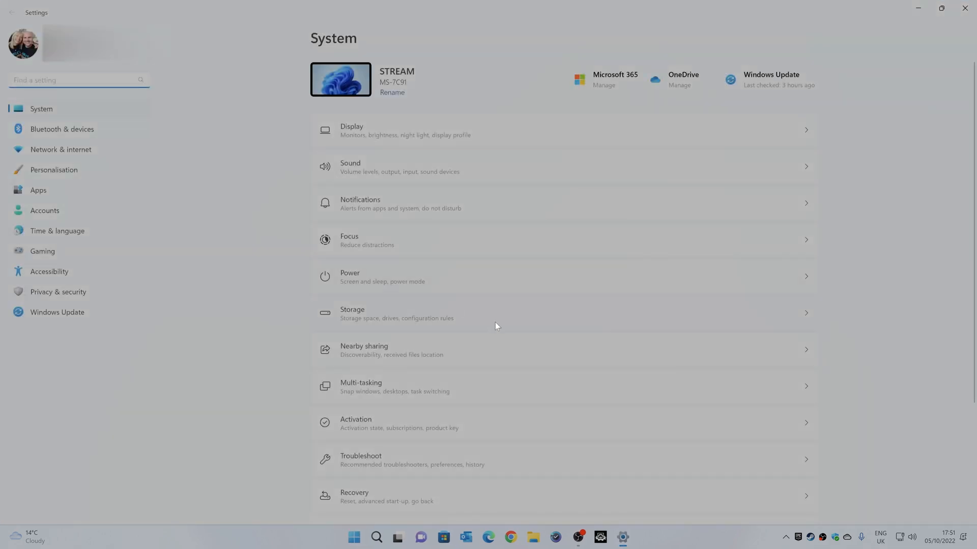
click(351, 130)
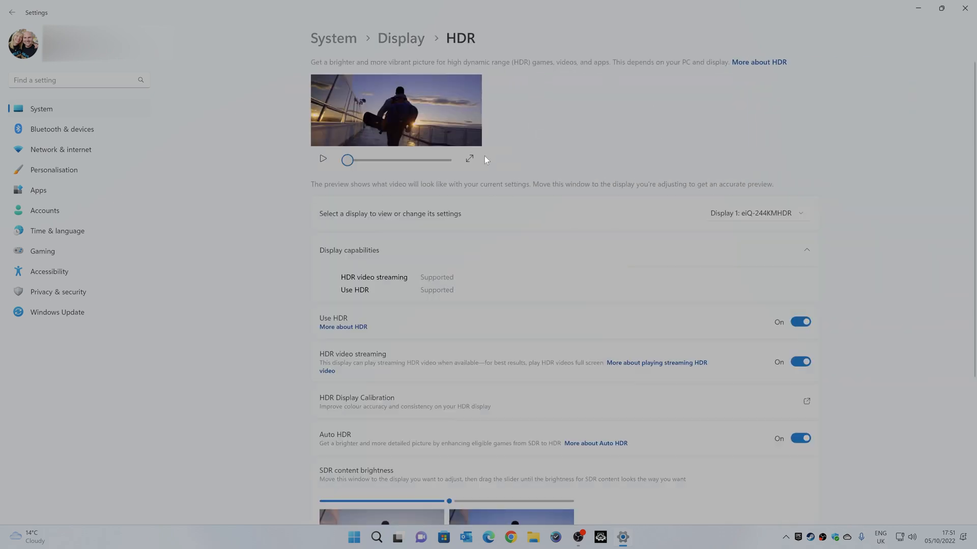
mouse_move(690, 319)
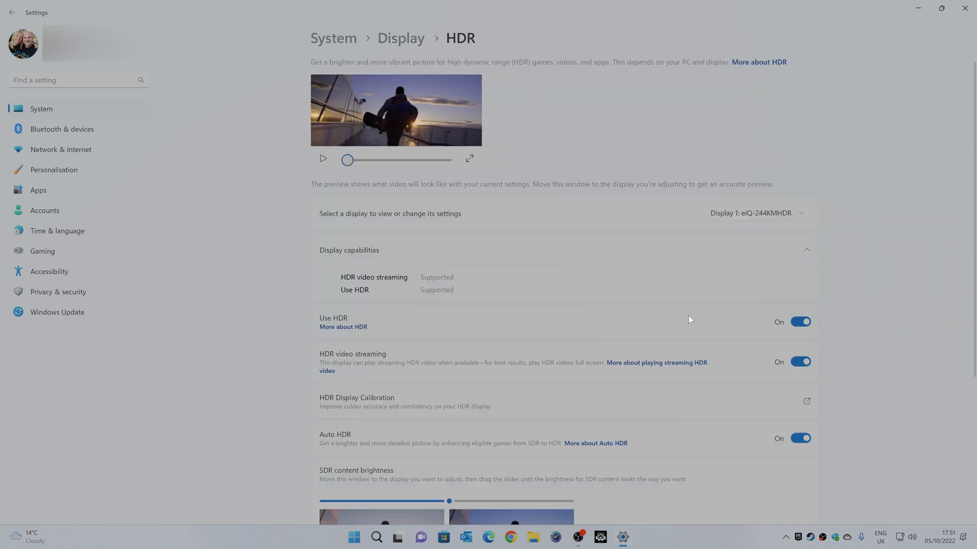
mouse_move(385, 282)
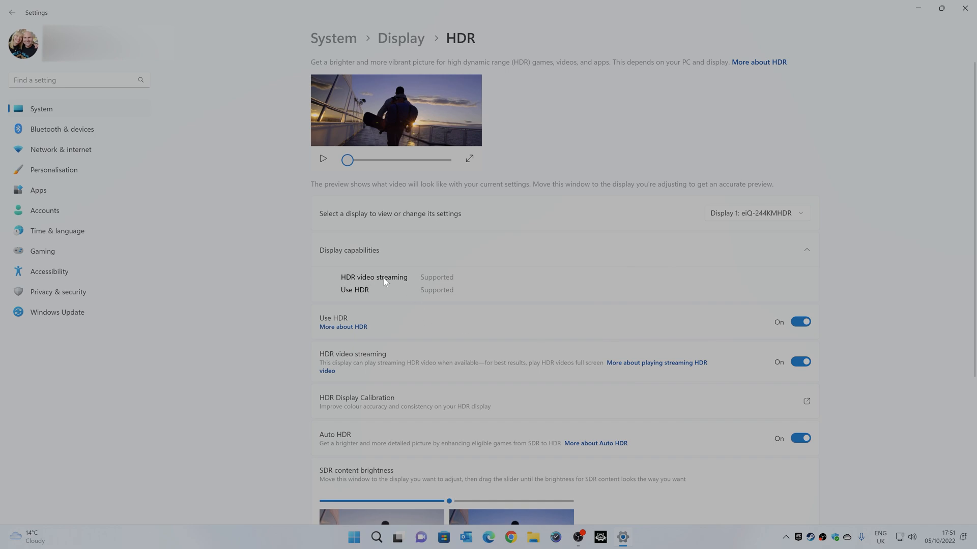
mouse_move(445, 297)
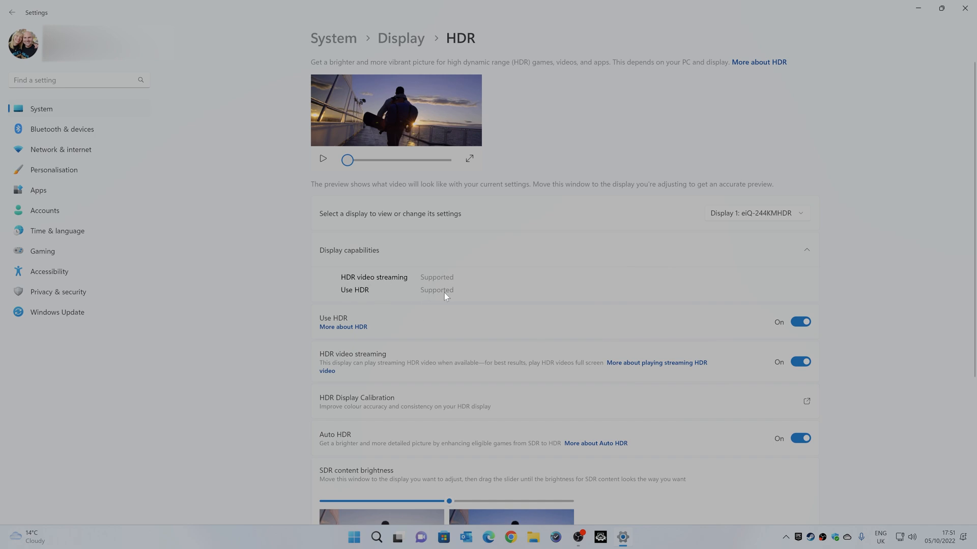
scroll(down, 3)
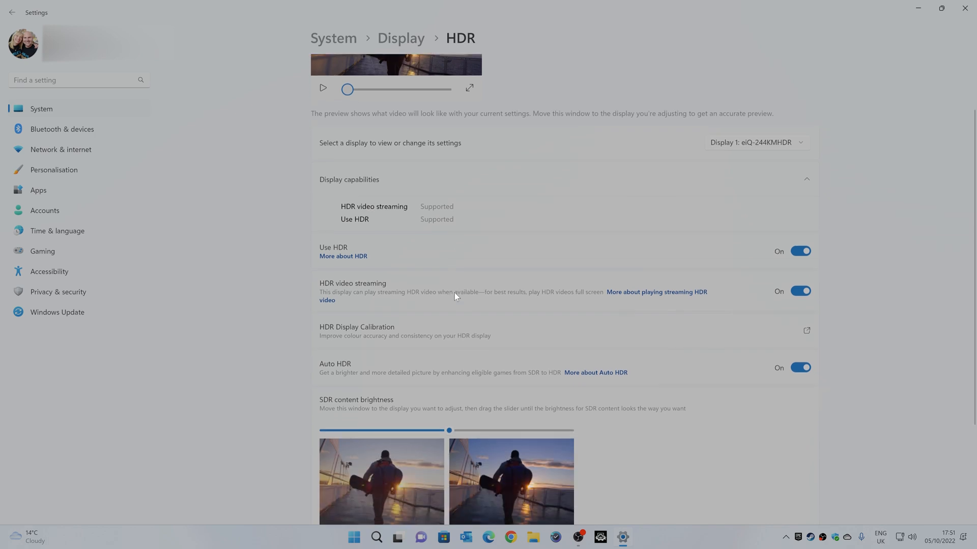
mouse_move(354, 323)
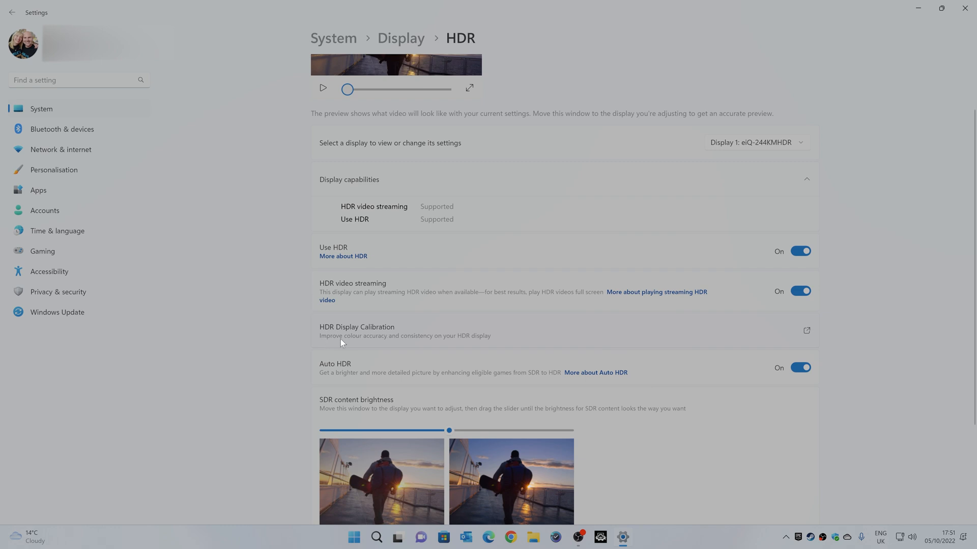
mouse_move(421, 346)
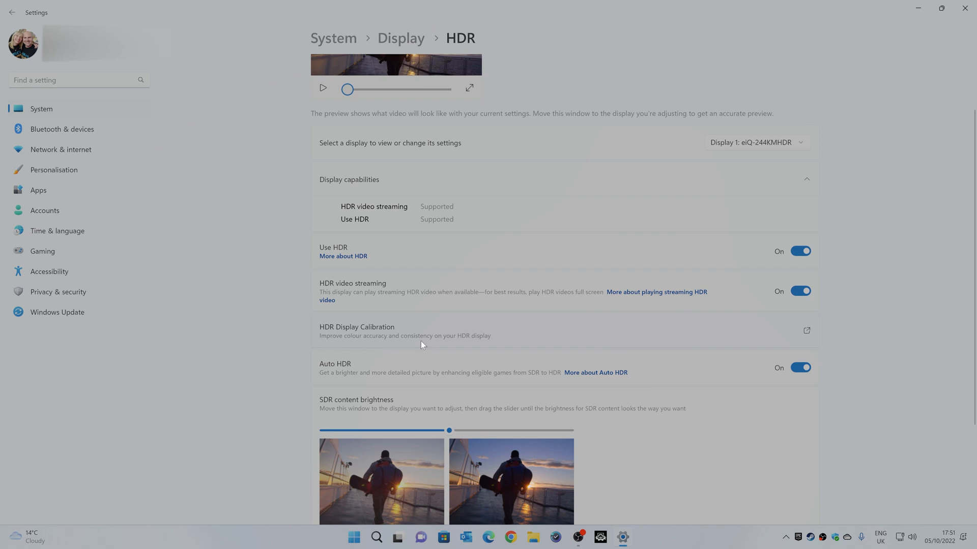
mouse_move(806, 334)
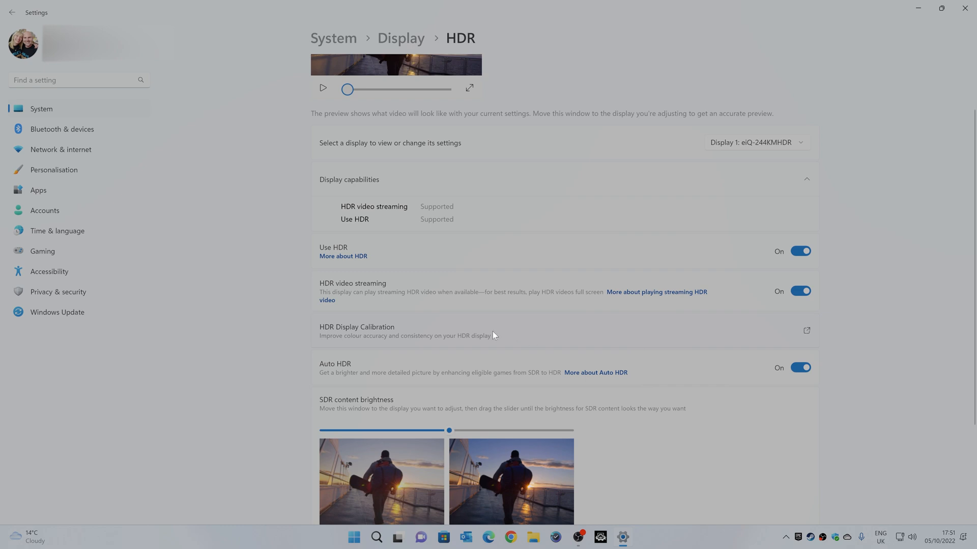
- From the Windows HDR Calibration web page in Chrome, send the Get request to Microsoft Store
click(806, 330)
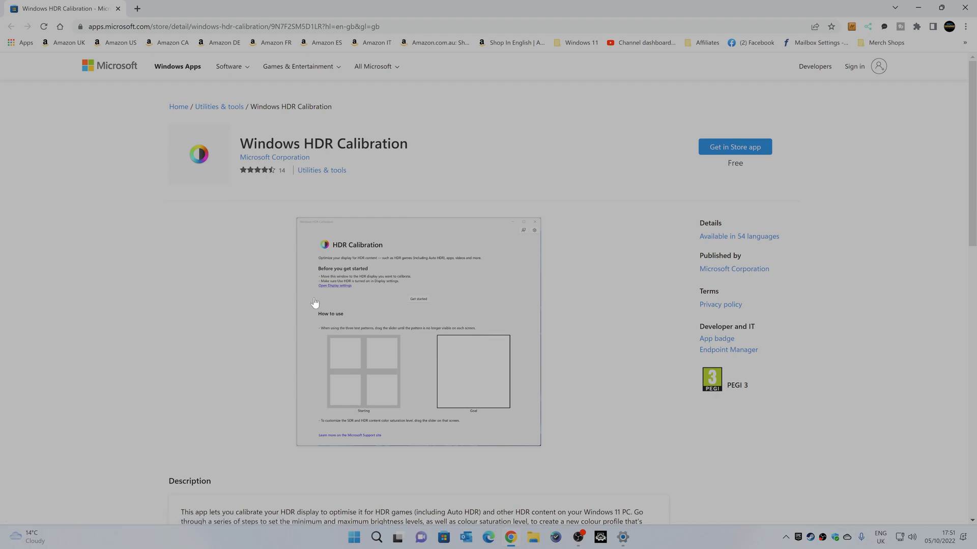
mouse_move(295, 152)
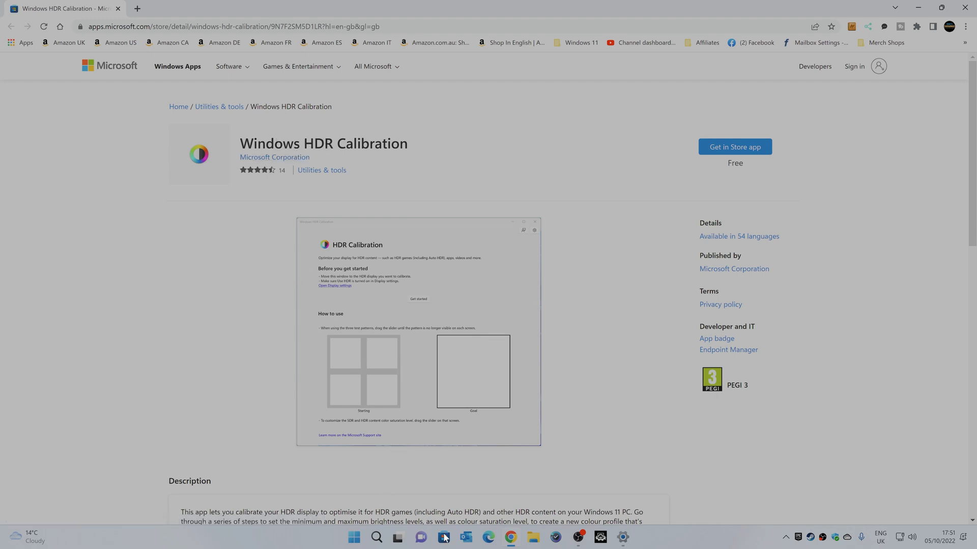
mouse_move(444, 537)
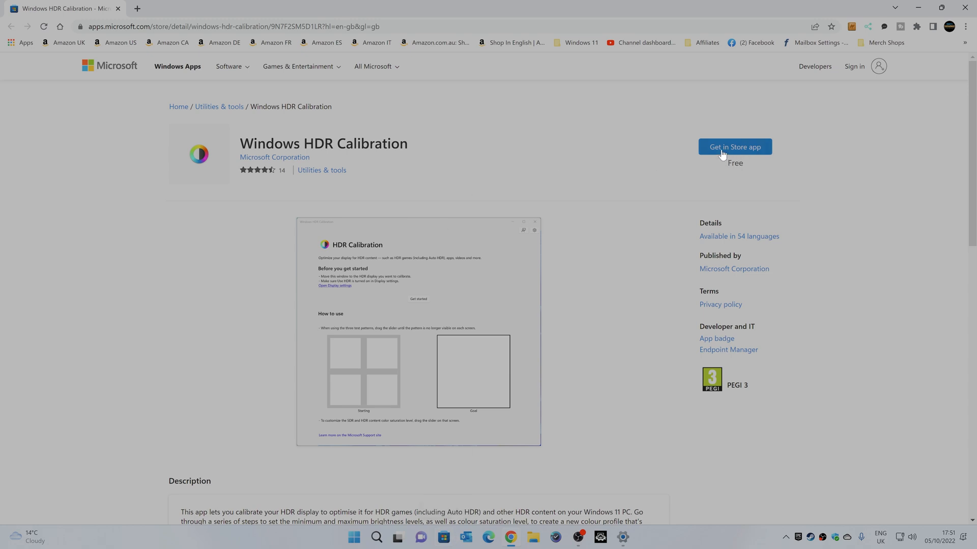
click(735, 146)
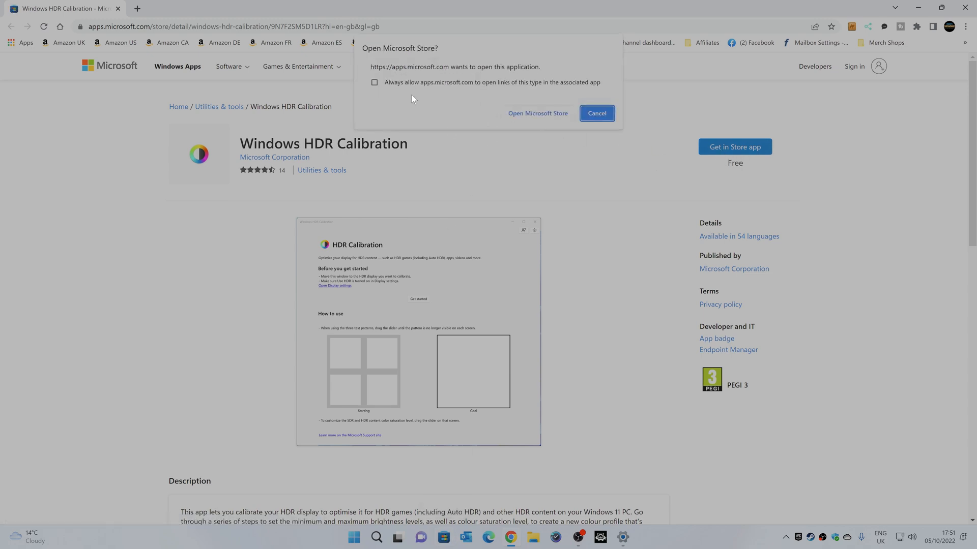
click(596, 113)
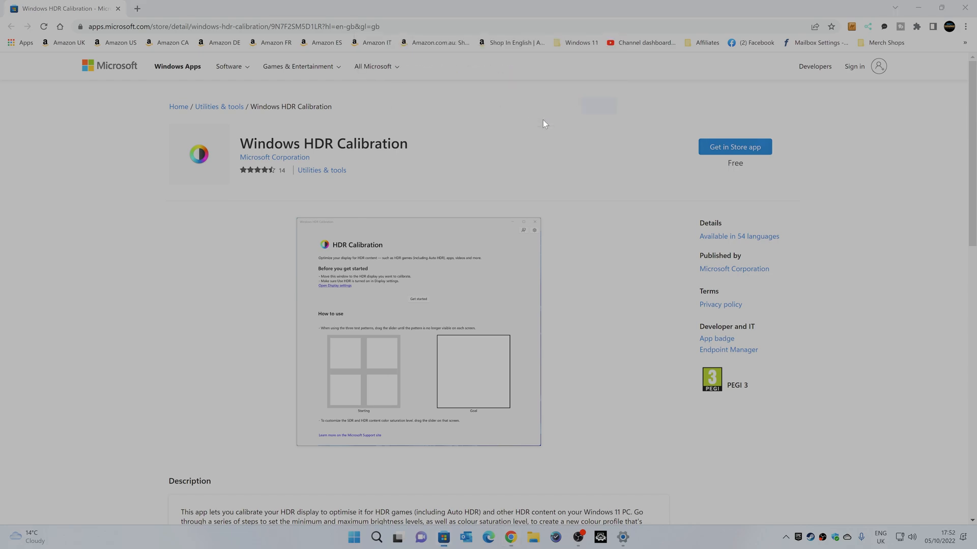
- Install the Windows HDR Calibration app from the Microsoft Store popup
click(735, 146)
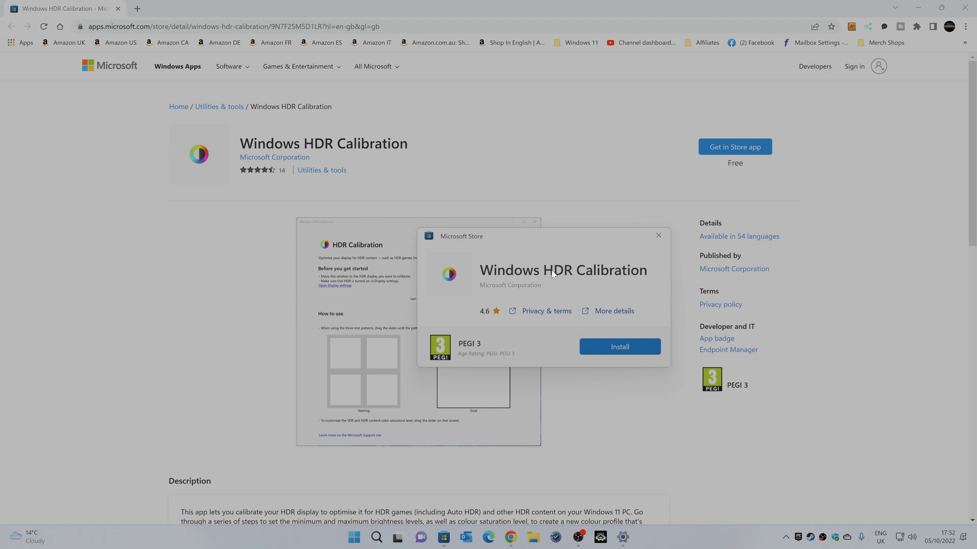
mouse_move(513, 294)
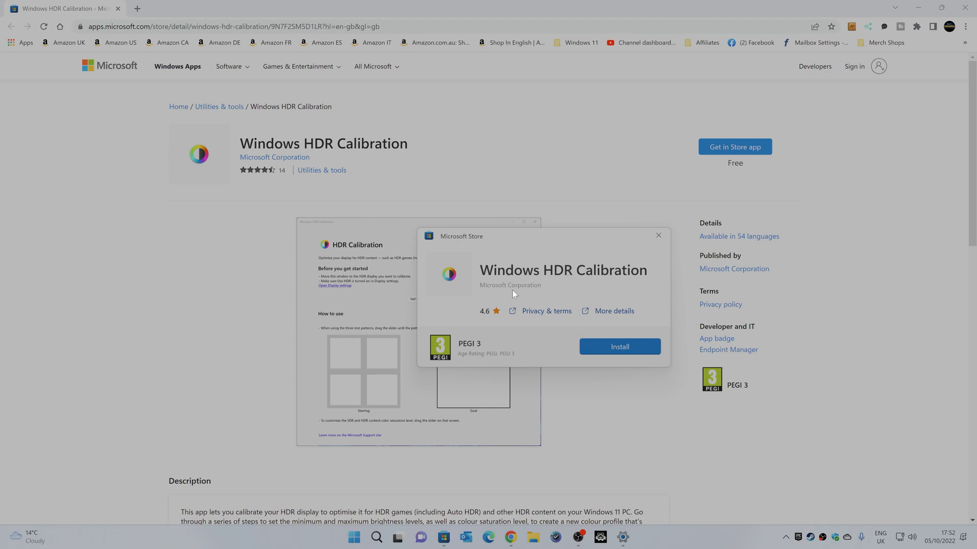
mouse_move(491, 319)
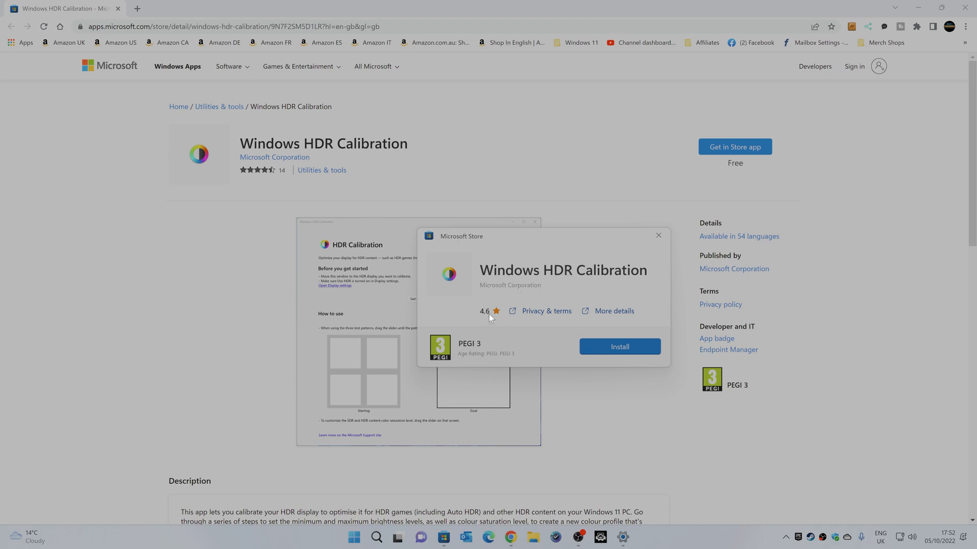
mouse_move(598, 374)
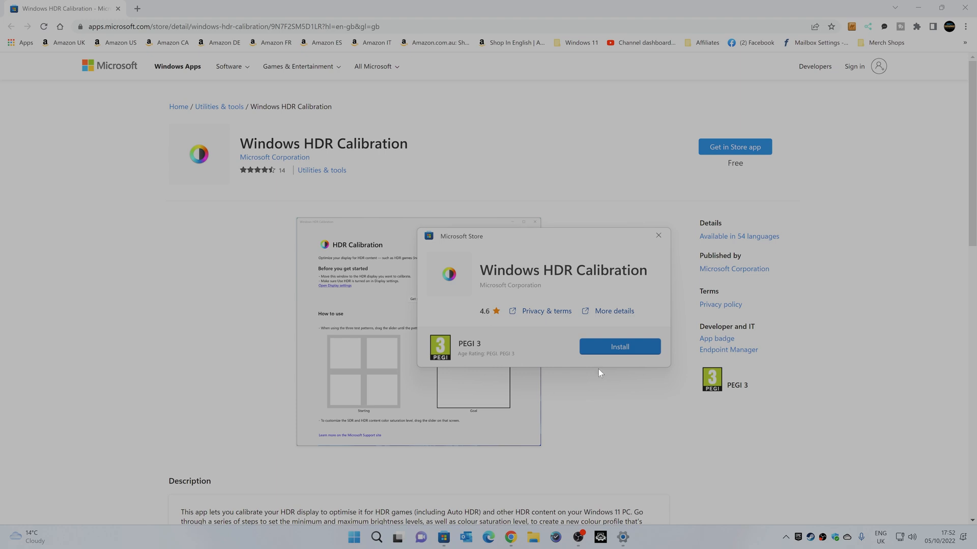
click(619, 346)
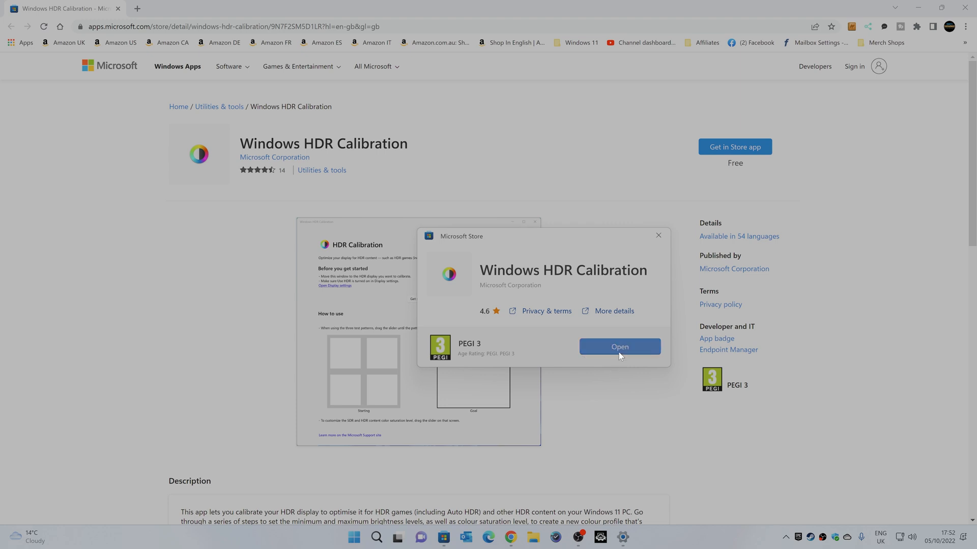
- Launch the newly installed Windows HDR Calibration app showing its getting-started guidance
click(618, 347)
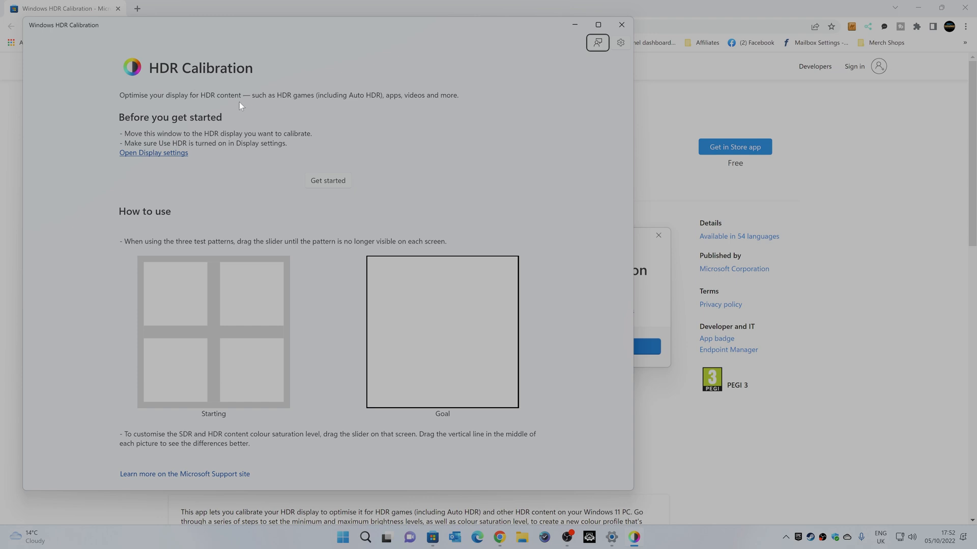
mouse_move(163, 129)
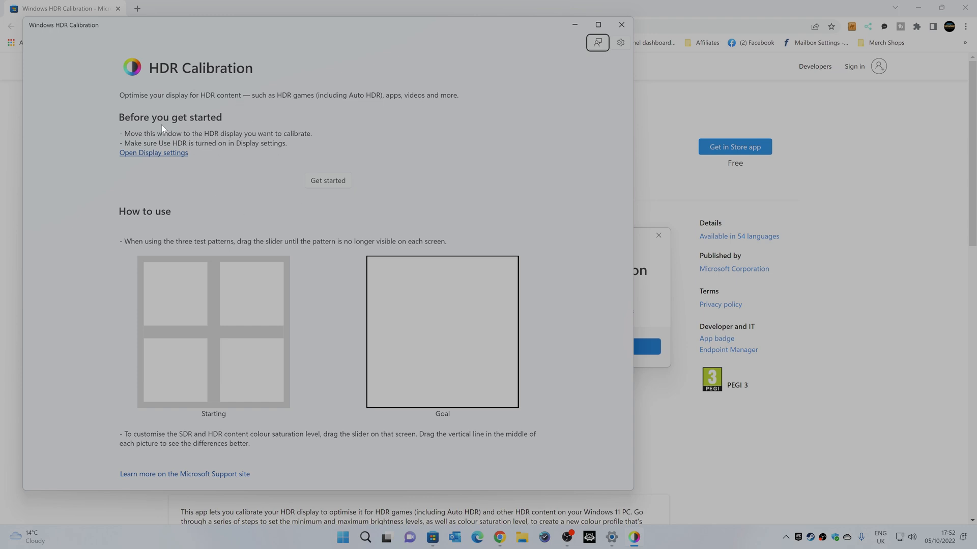
mouse_move(231, 136)
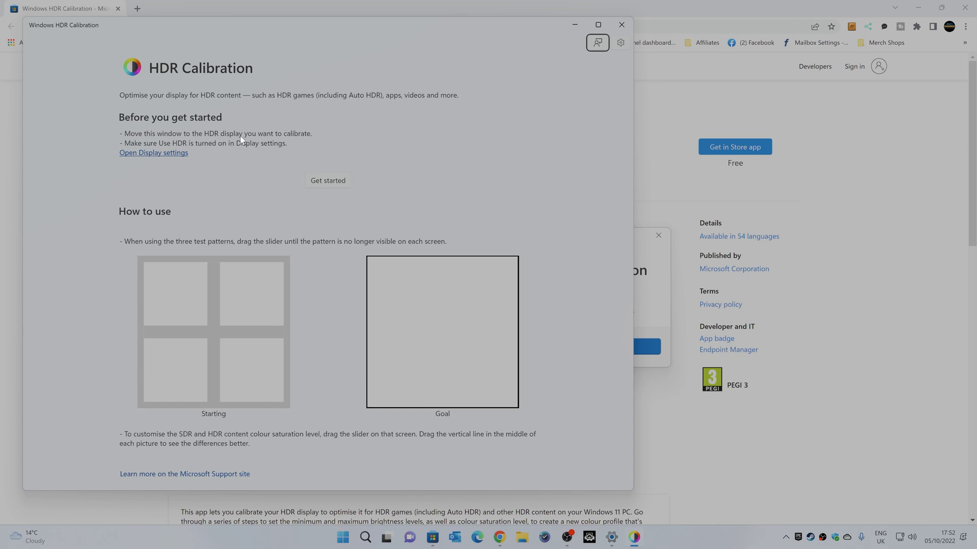
mouse_move(254, 31)
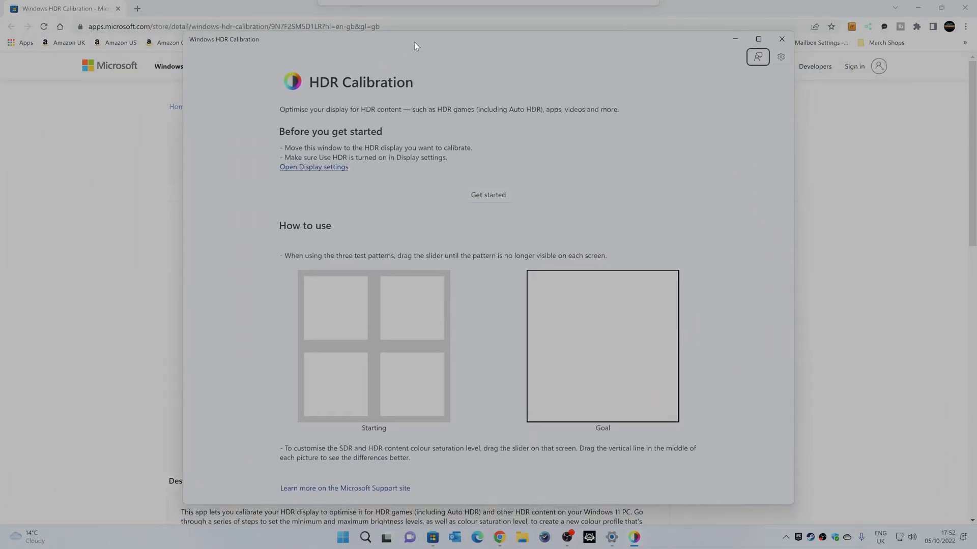
mouse_move(402, 155)
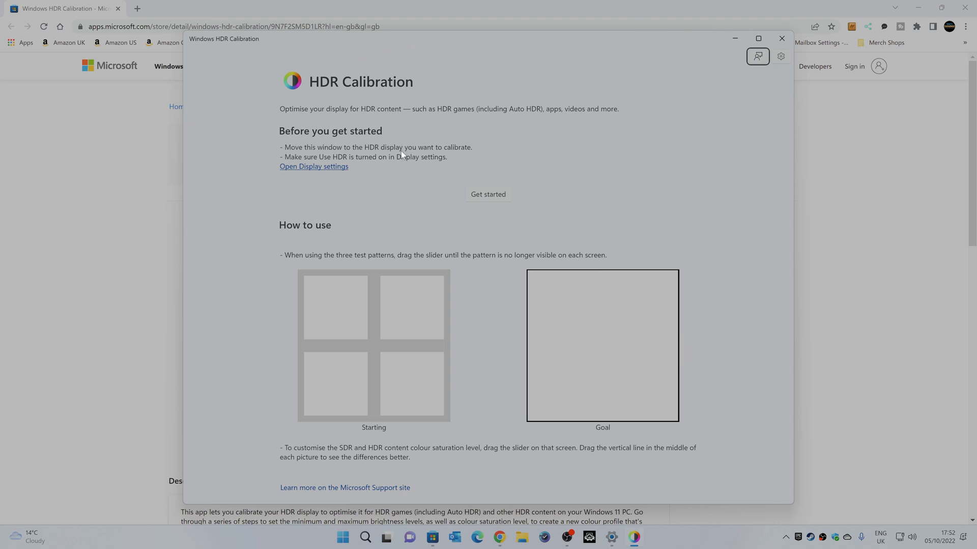
mouse_move(406, 163)
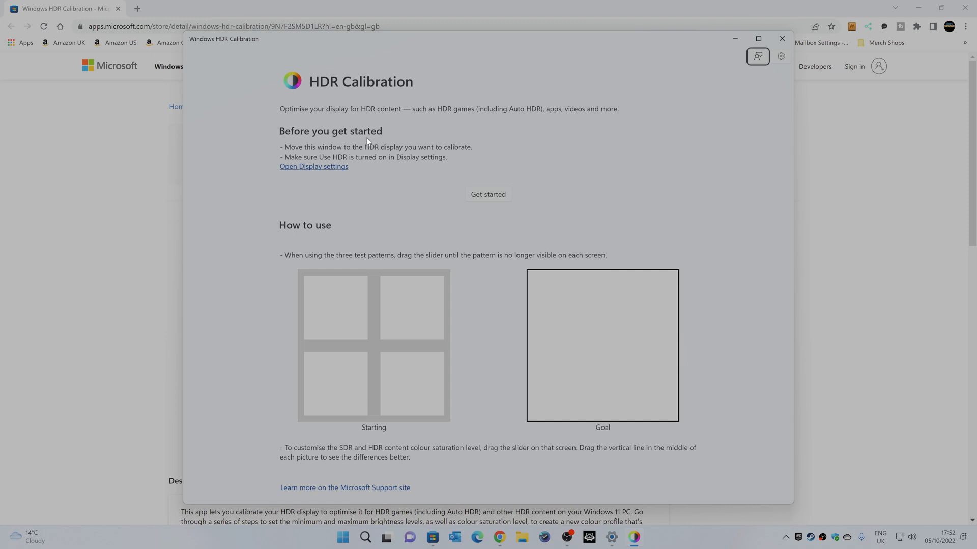
mouse_move(376, 156)
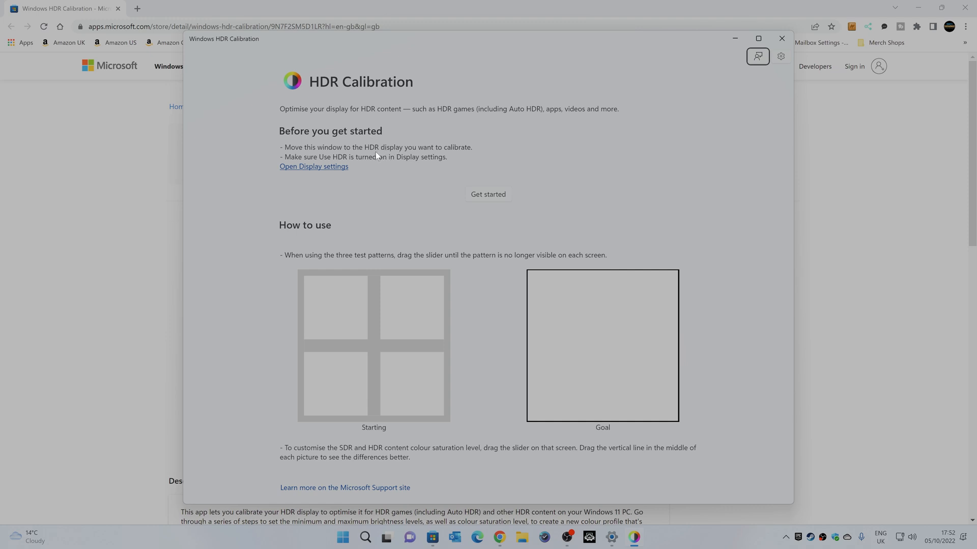
mouse_move(384, 152)
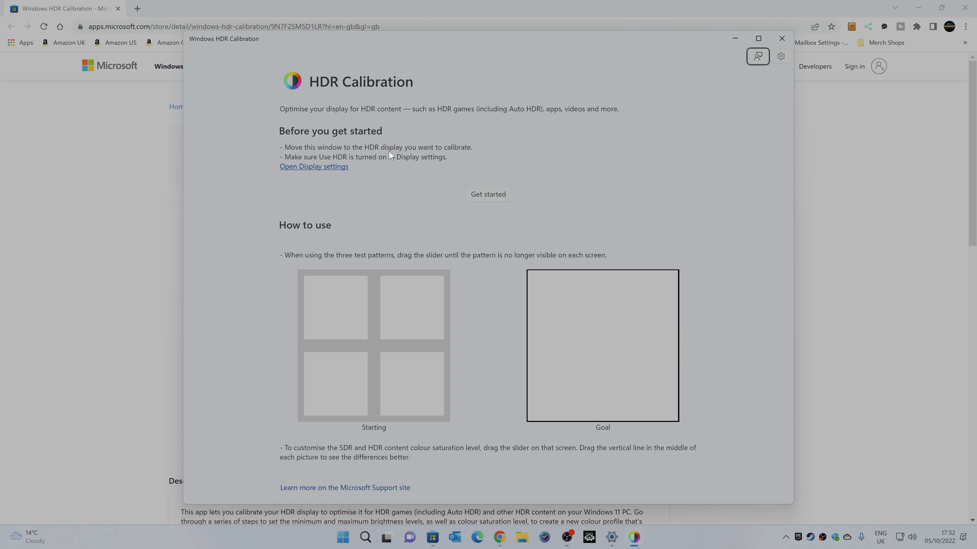
mouse_move(386, 300)
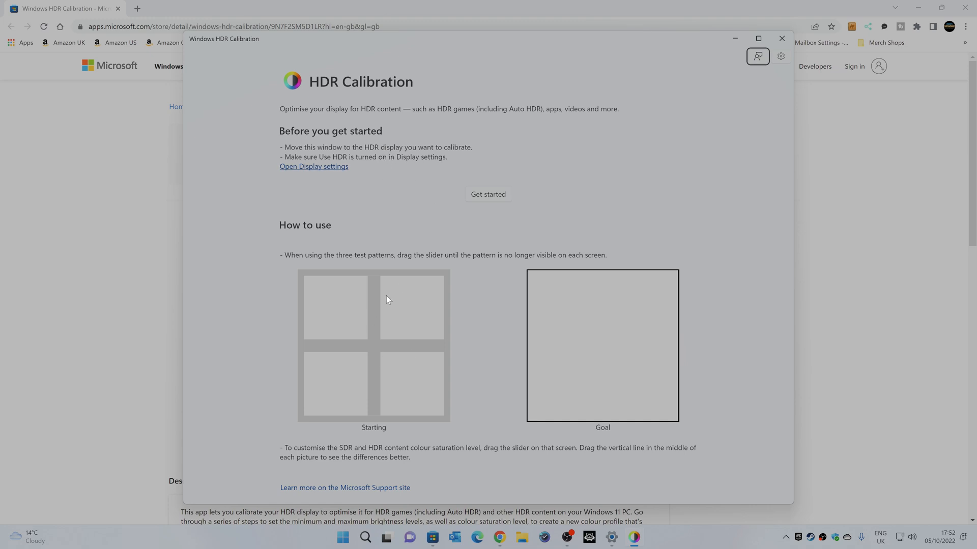
mouse_move(425, 316)
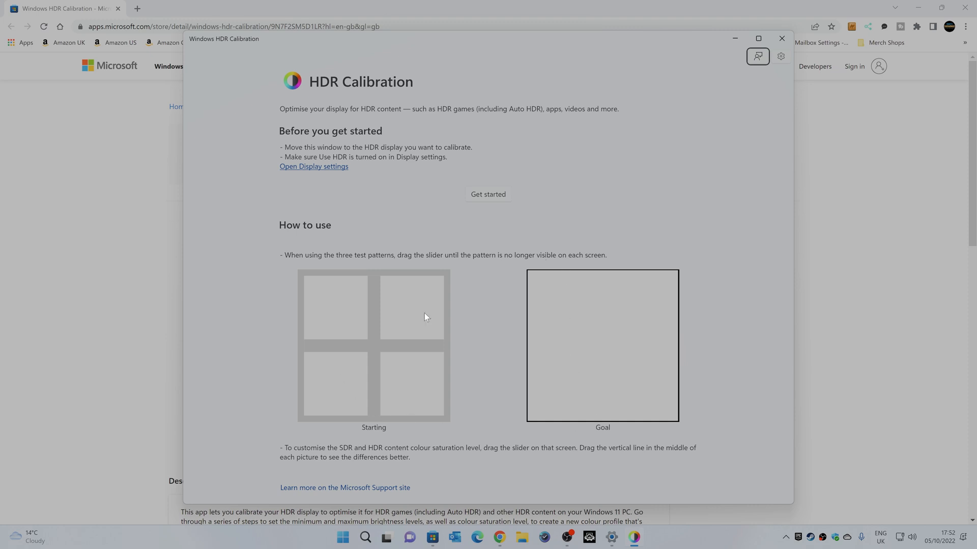
mouse_move(343, 332)
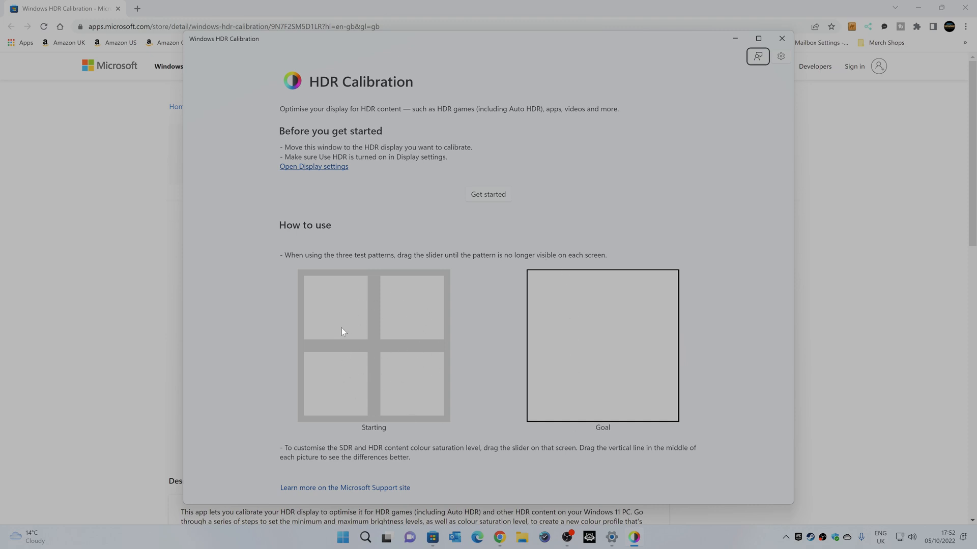
mouse_move(333, 357)
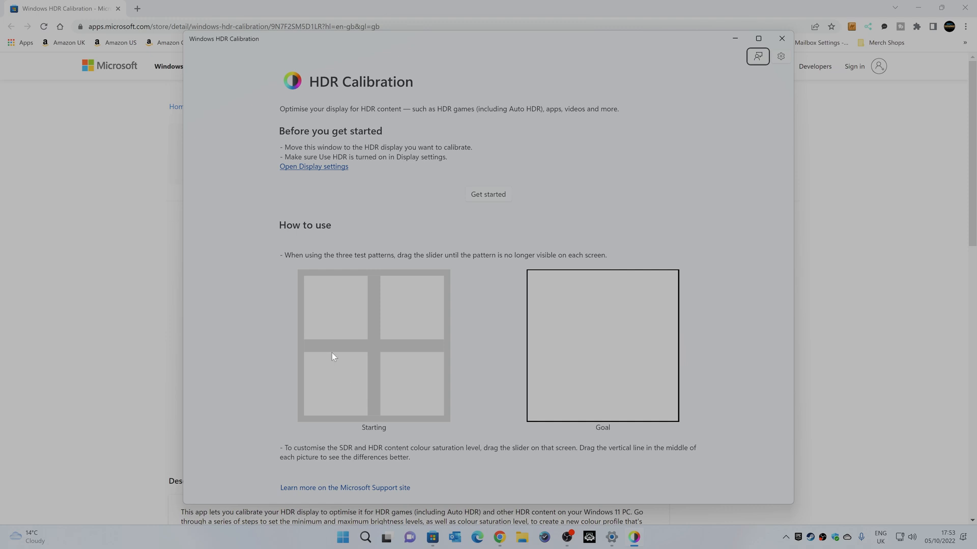
mouse_move(570, 323)
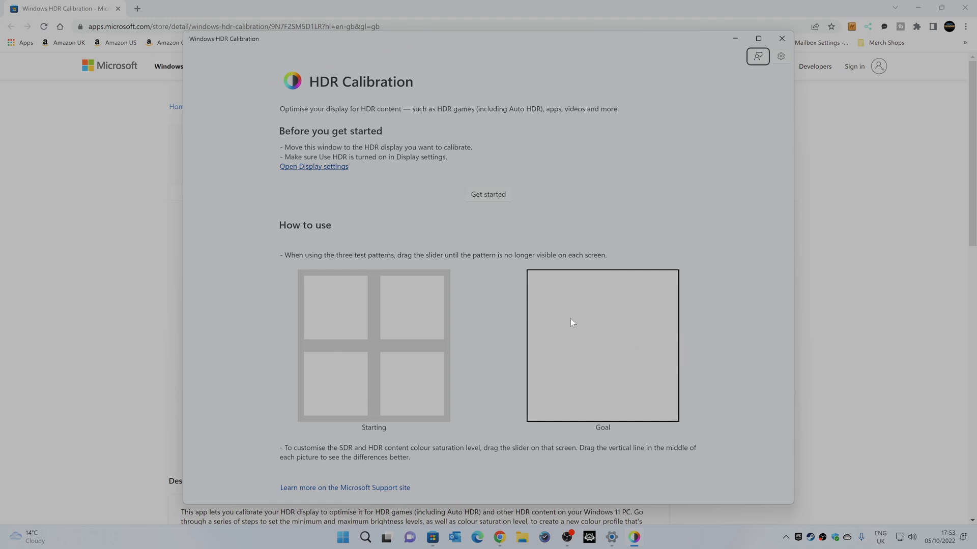
mouse_move(614, 354)
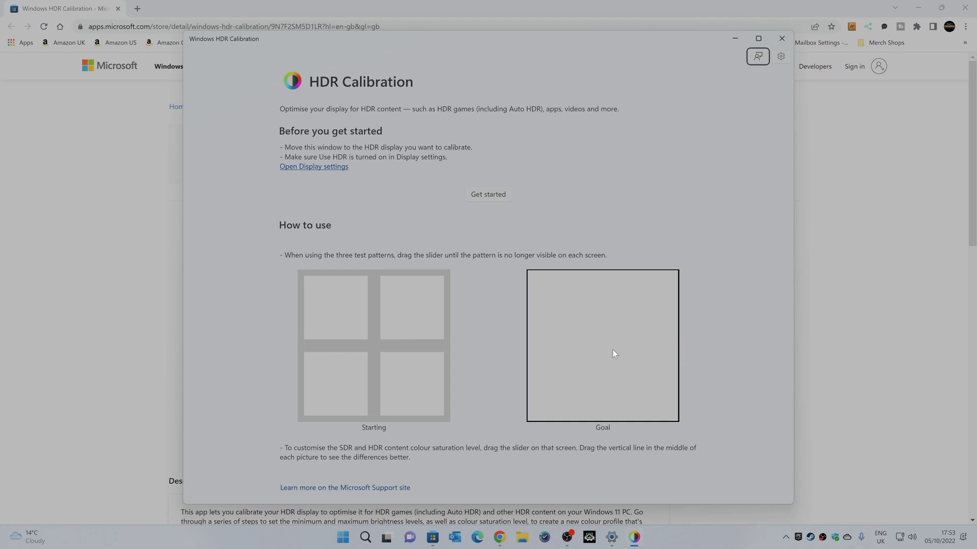
mouse_move(582, 361)
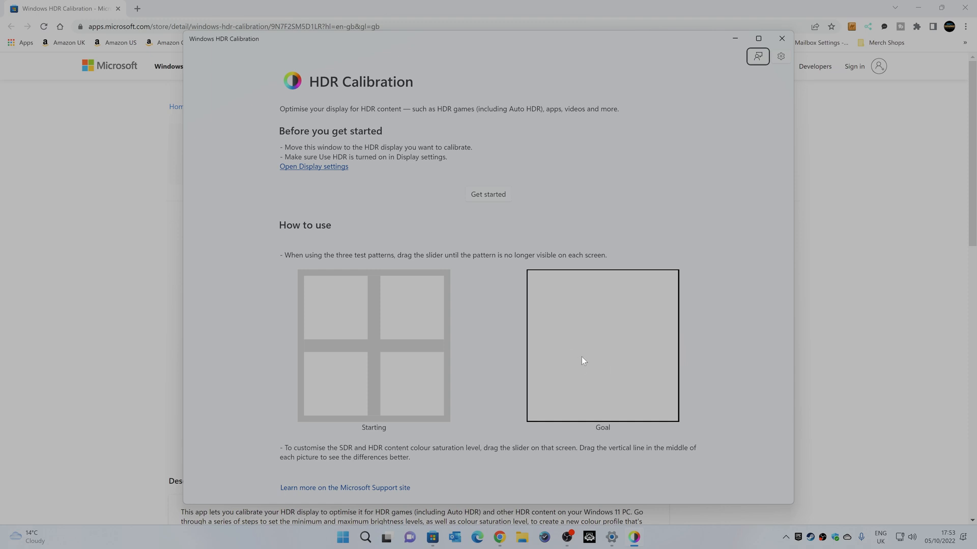
mouse_move(487, 199)
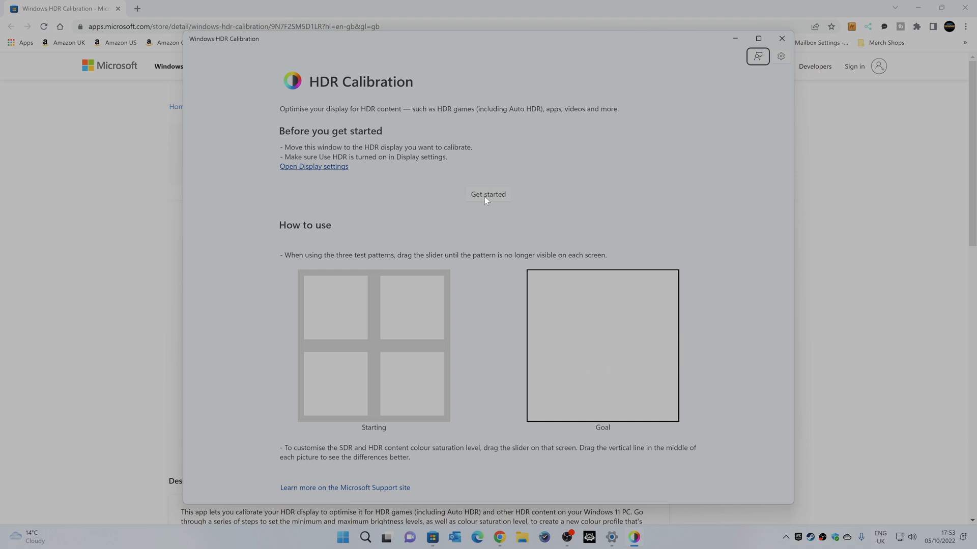
- Start calibration and reach the Minimum Luminance step with its dark test pattern
click(487, 193)
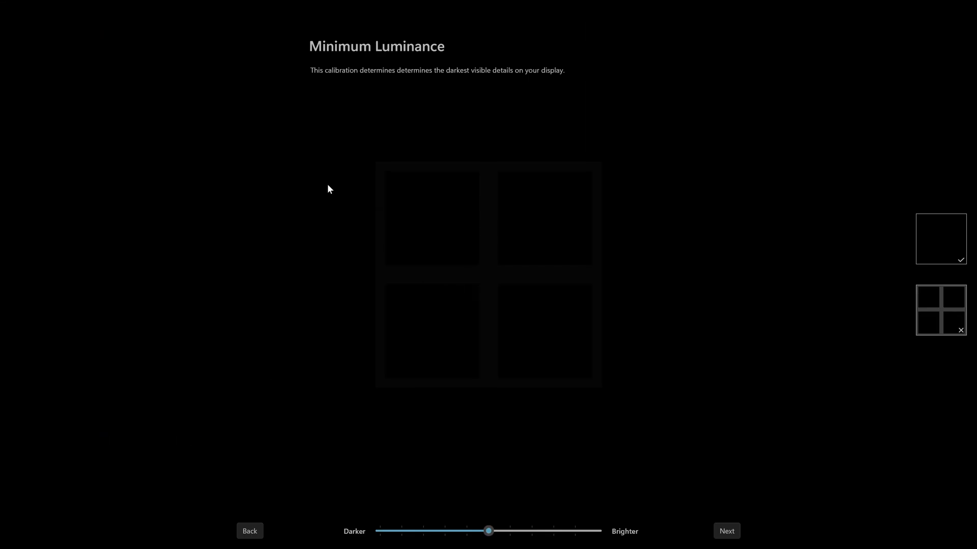
mouse_move(349, 180)
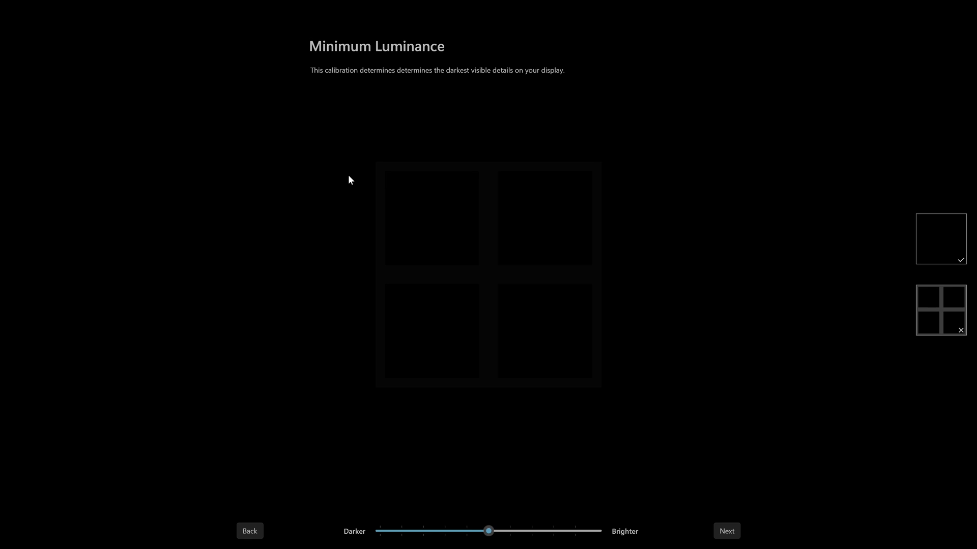
mouse_move(434, 203)
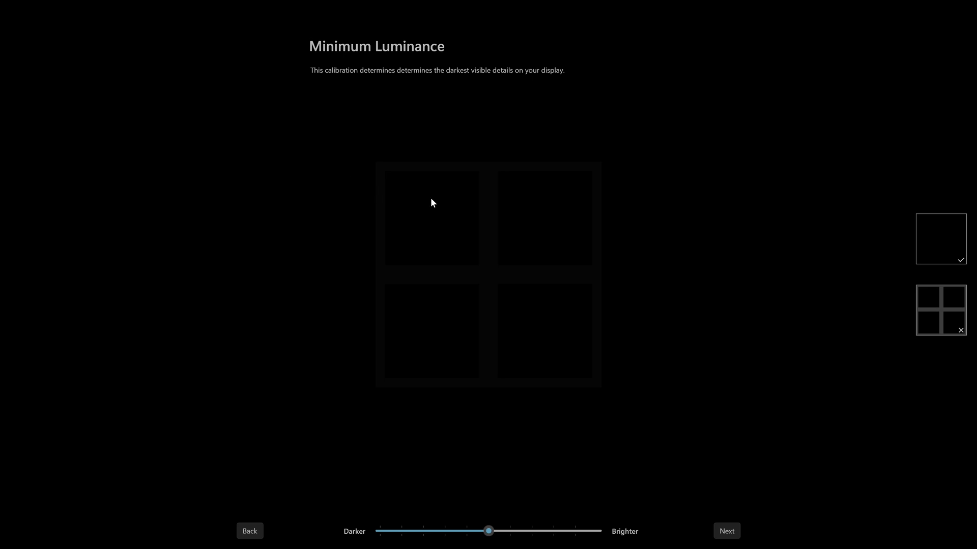
mouse_move(391, 268)
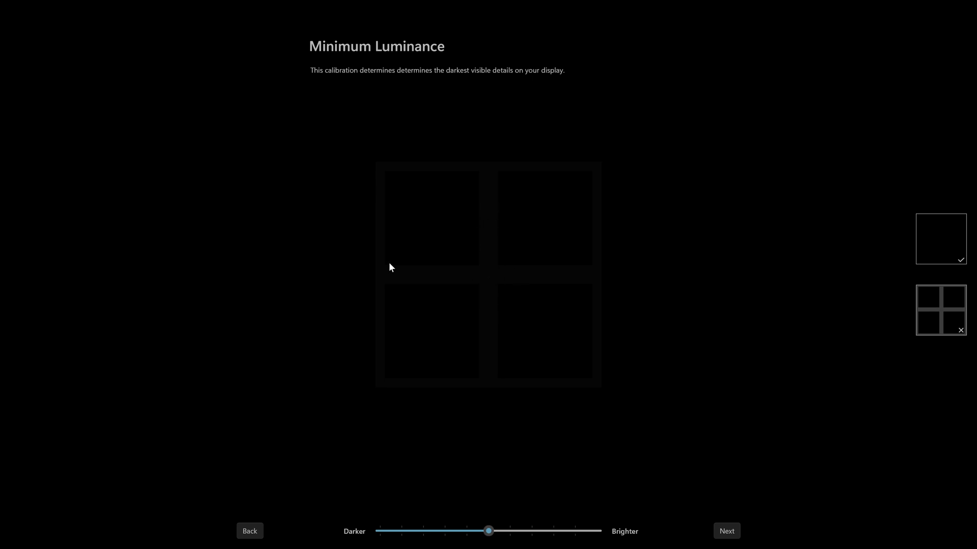
mouse_move(456, 541)
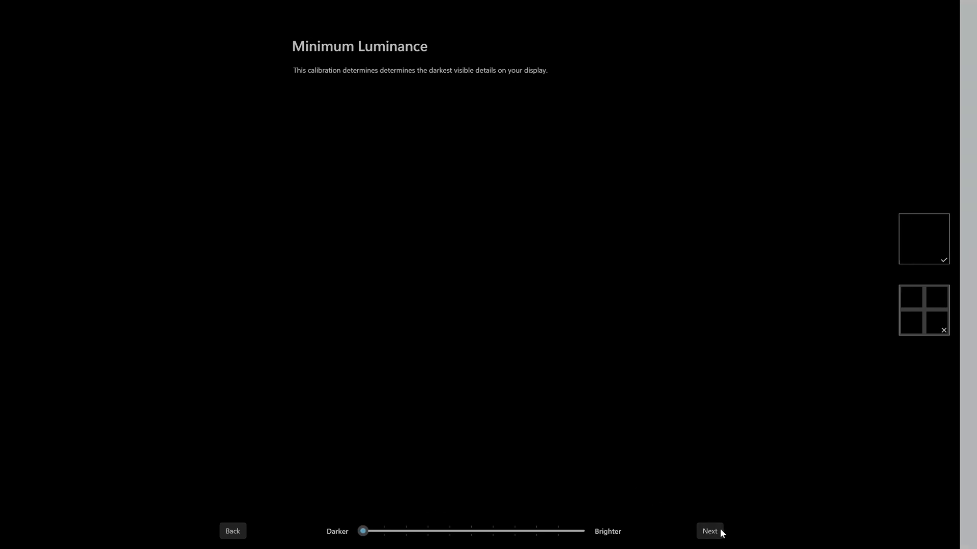
- Accept the minimum luminance and advance to the Maximum Luminance test pattern
click(709, 531)
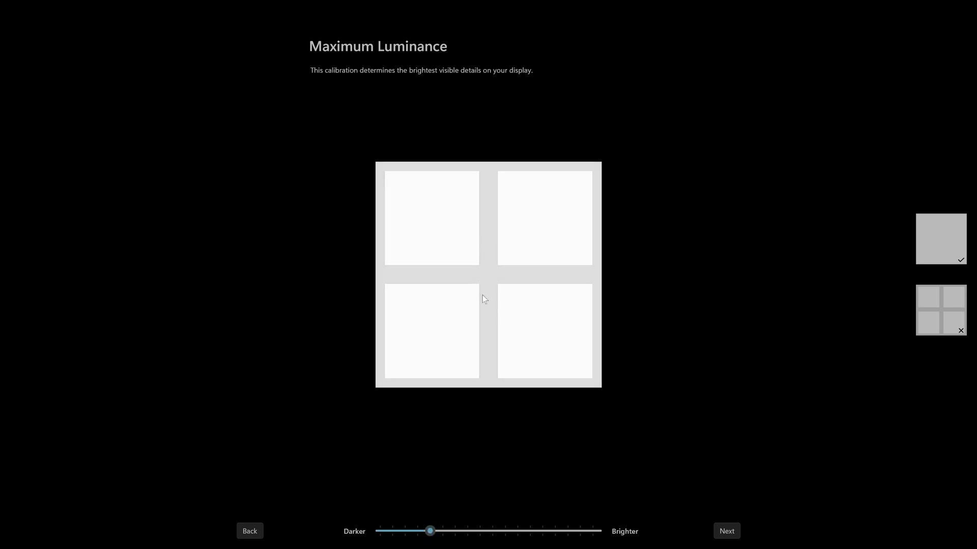
- Accept the maximum luminance and advance to the Max Full Frame Luminance test
click(725, 531)
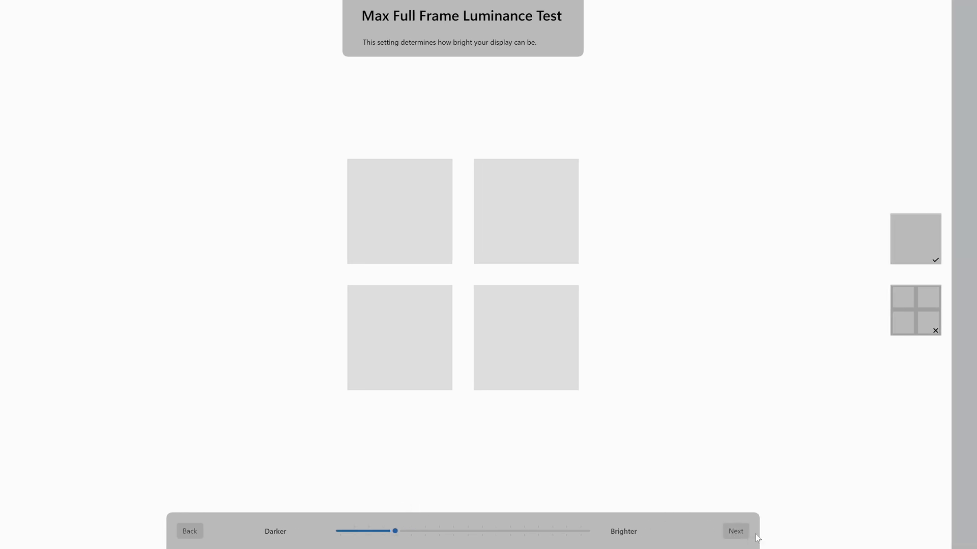
- Accept full-frame brightness and advance to the Colour Saturation step with SDR and HDR samples
click(734, 531)
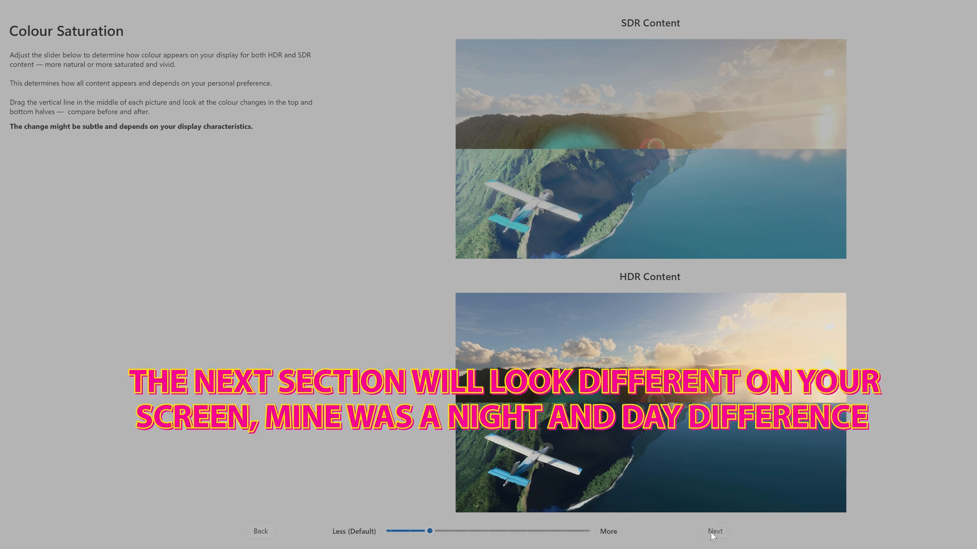
click(714, 531)
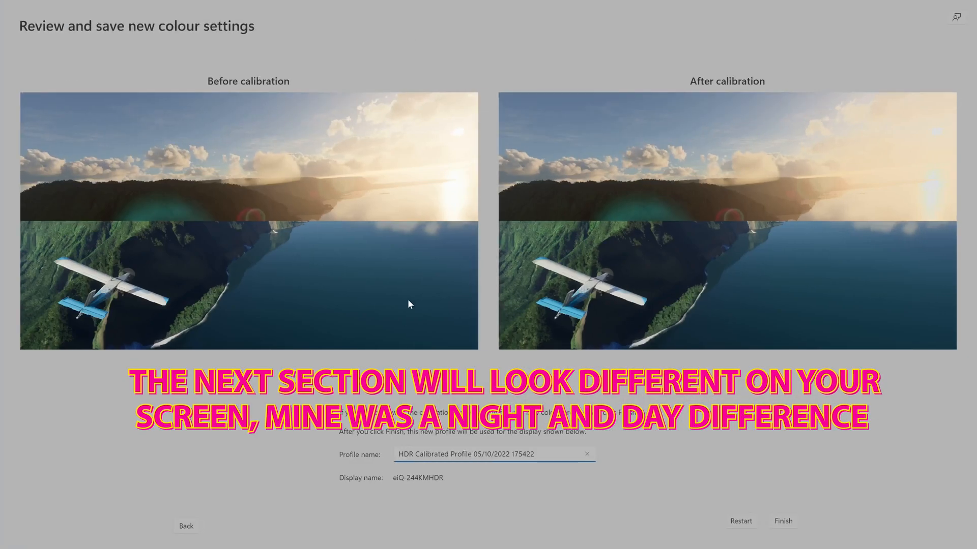
mouse_move(404, 140)
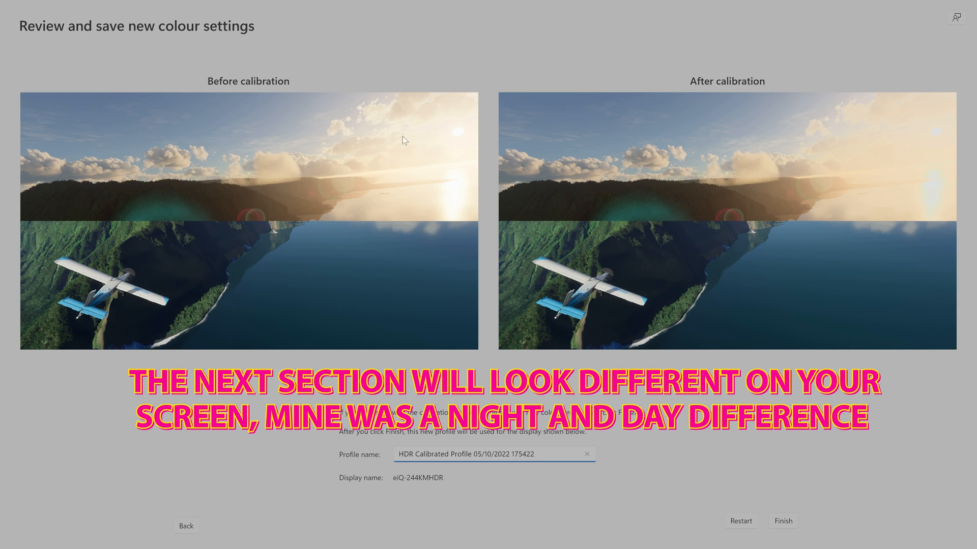
mouse_move(444, 164)
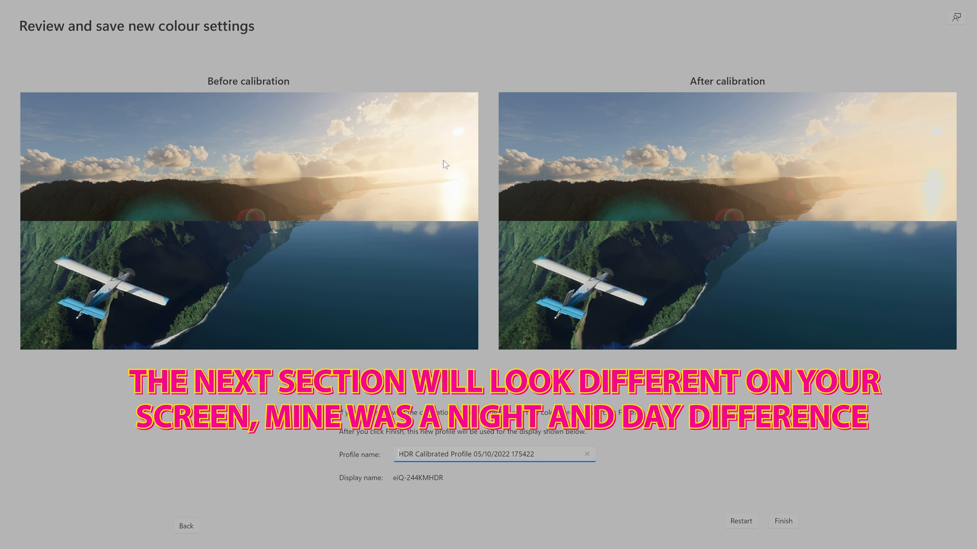
mouse_move(453, 132)
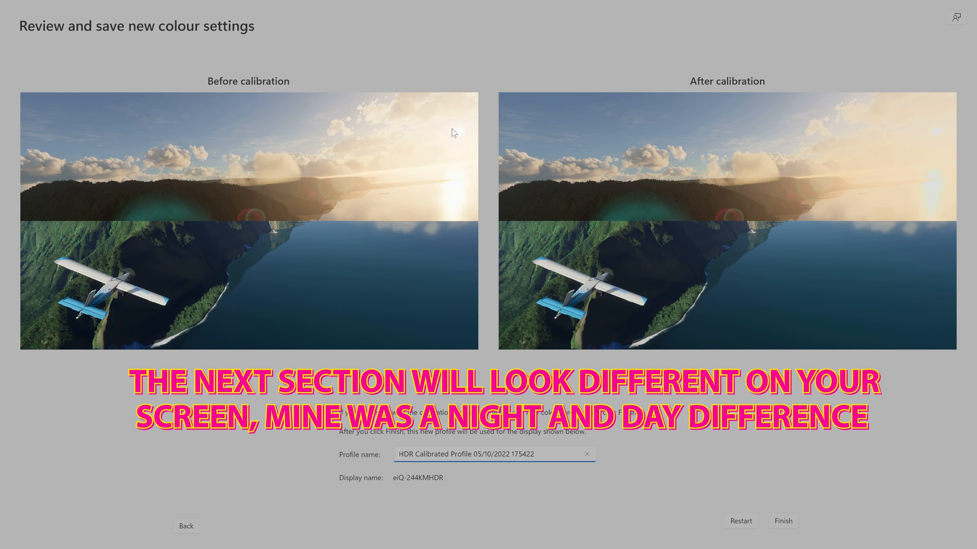
mouse_move(467, 171)
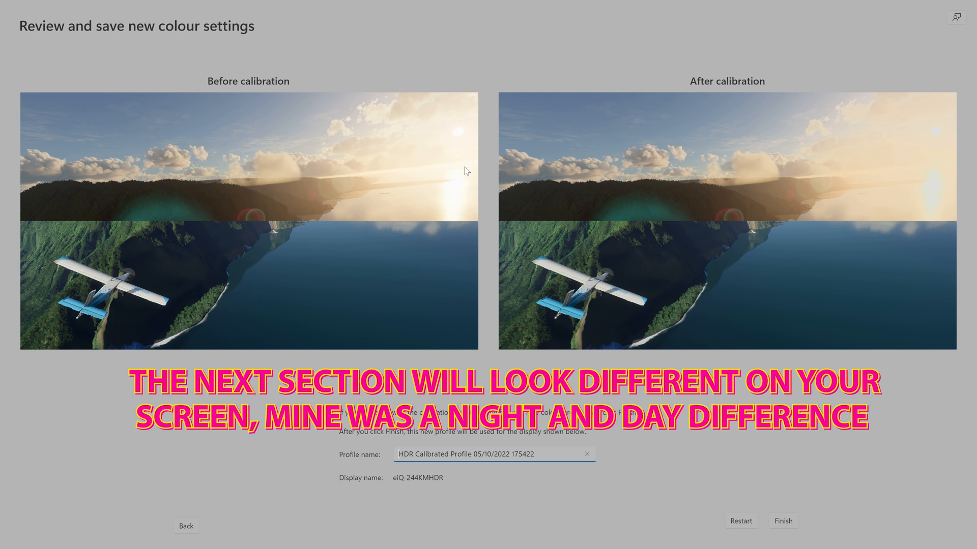
mouse_move(277, 205)
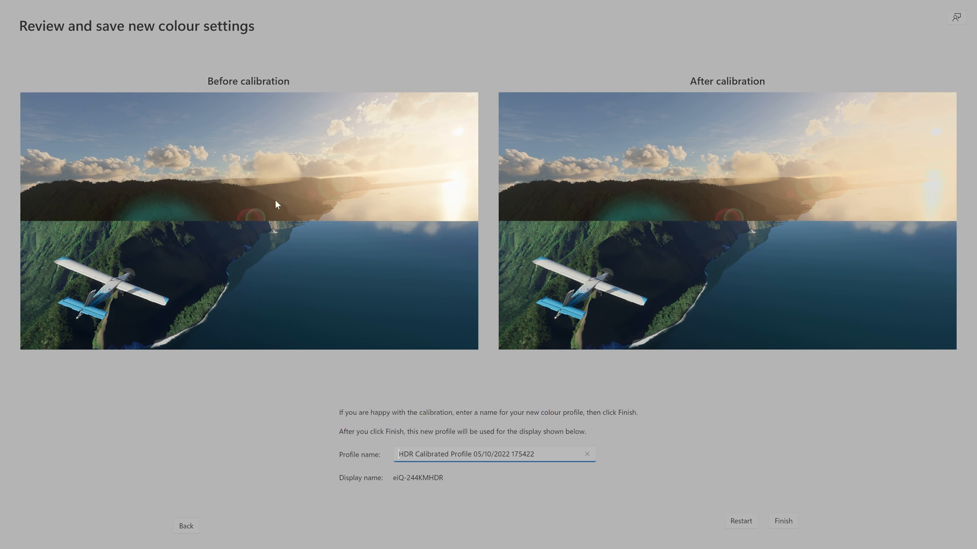
mouse_move(551, 203)
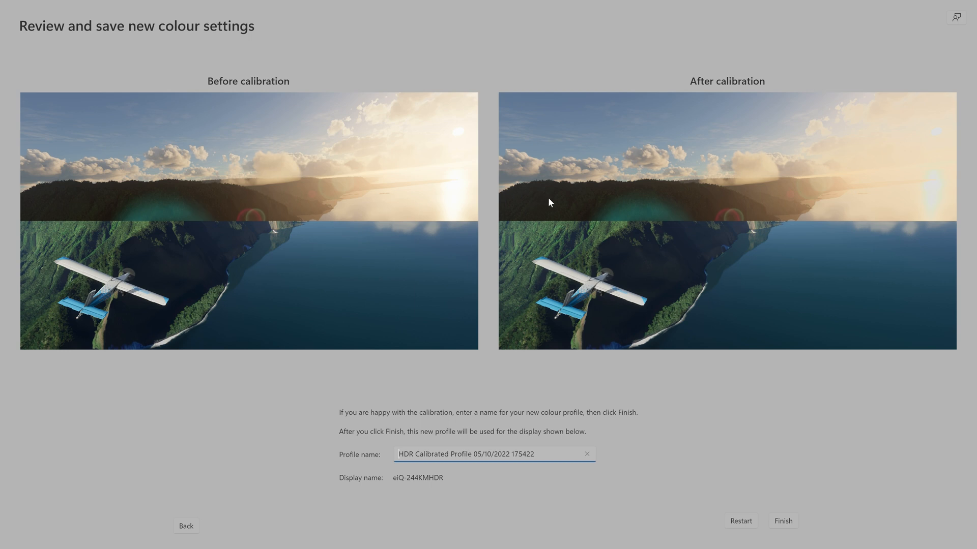
mouse_move(183, 219)
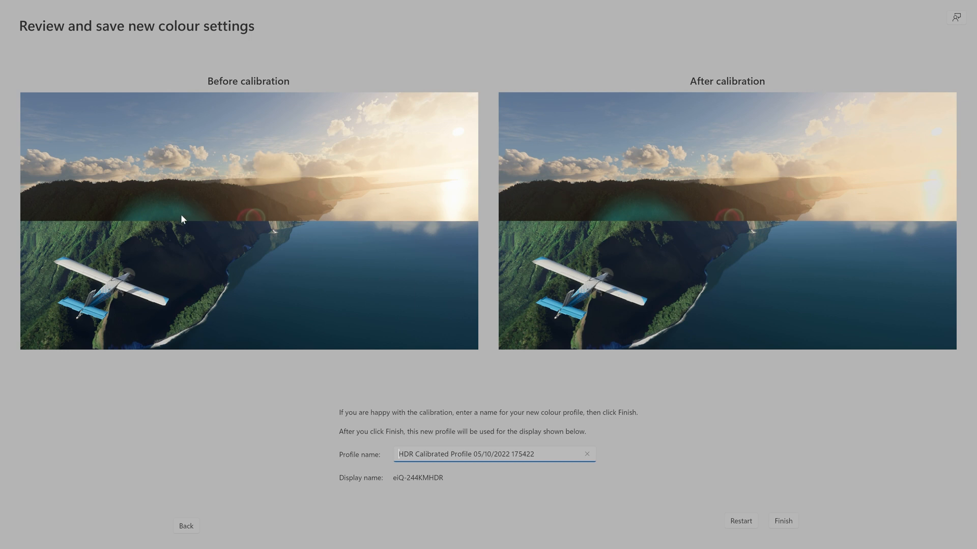
mouse_move(609, 133)
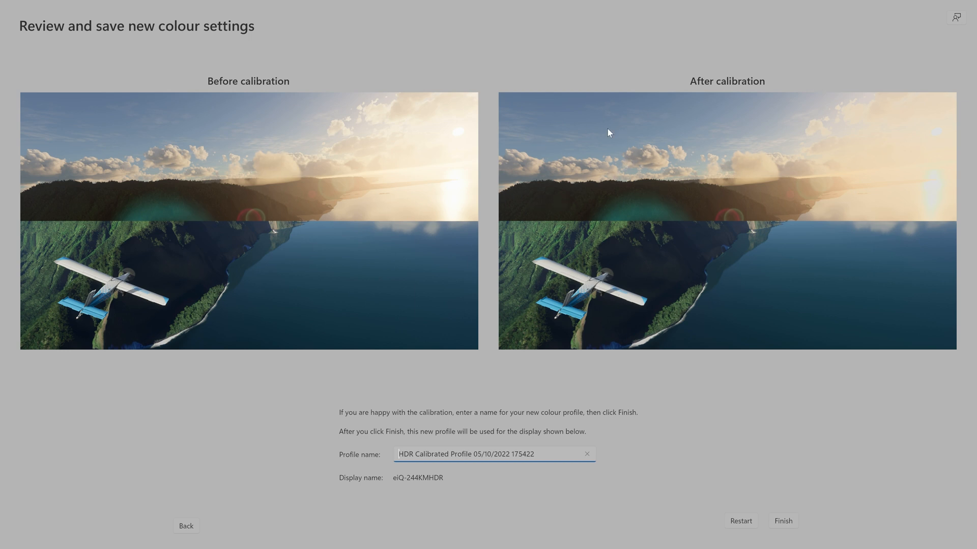
mouse_move(539, 112)
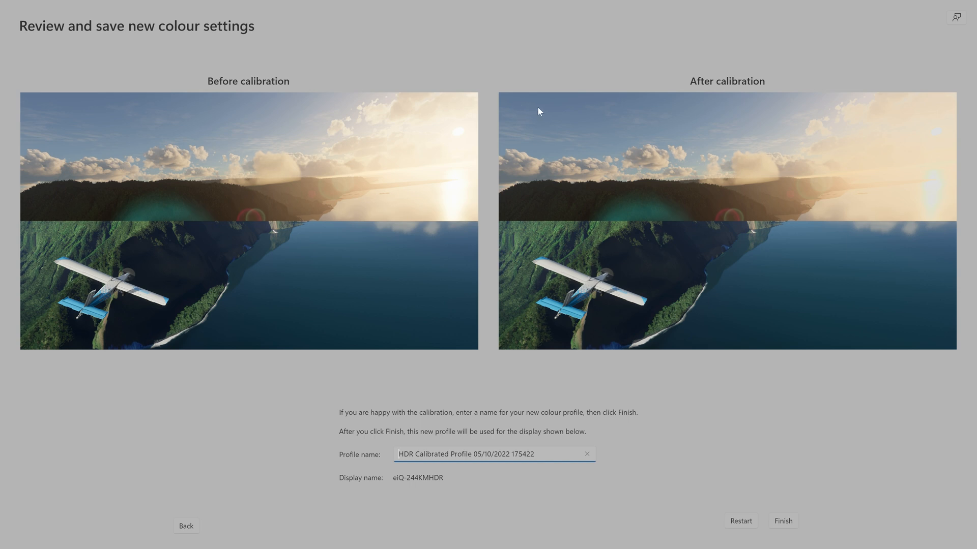
mouse_move(942, 143)
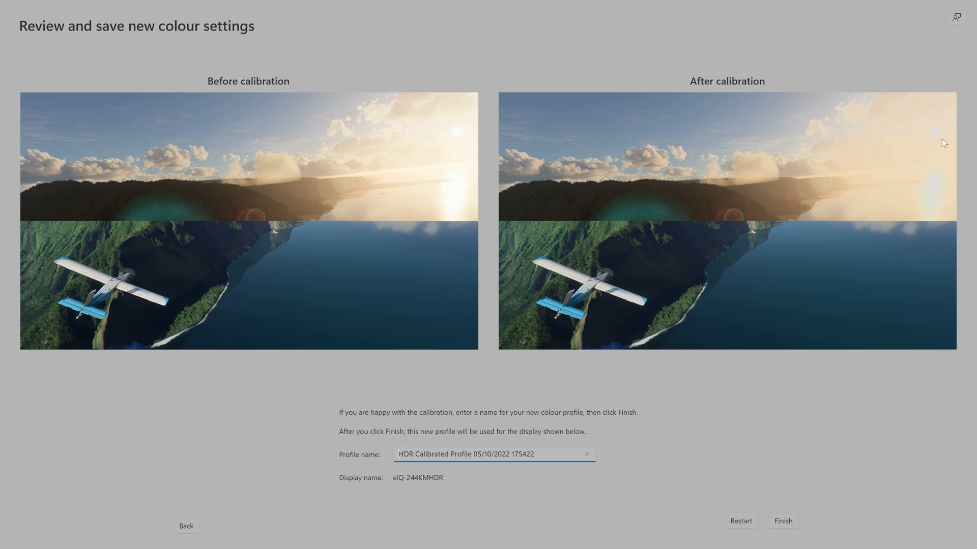
mouse_move(942, 140)
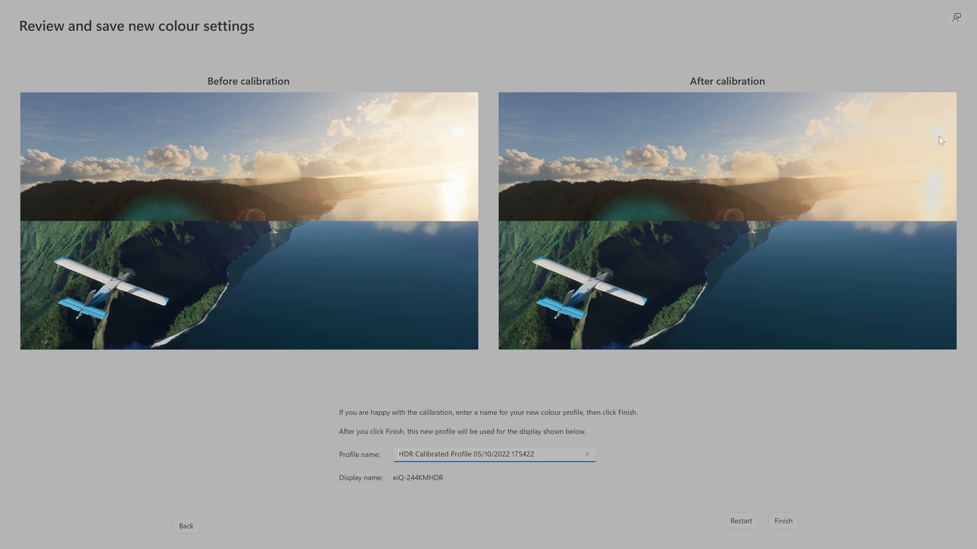
mouse_move(934, 211)
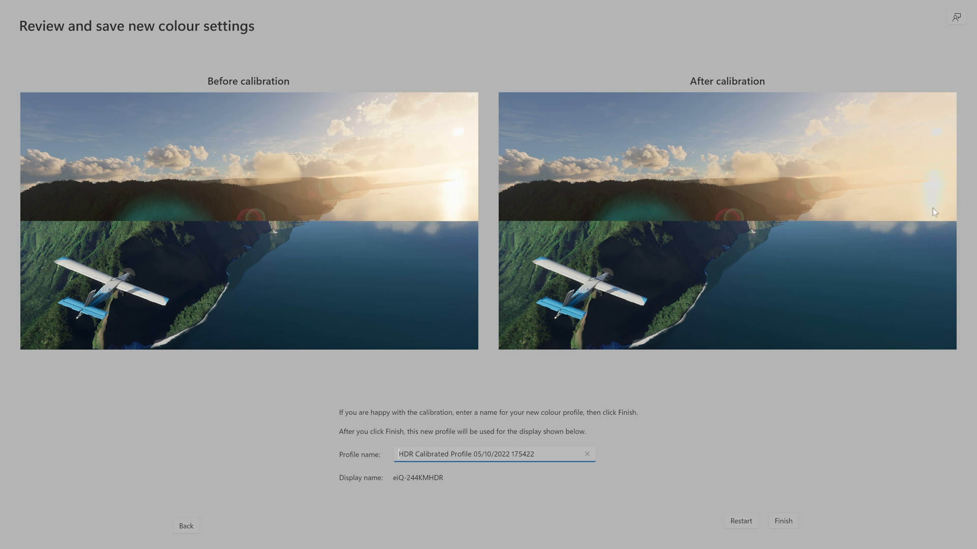
mouse_move(911, 241)
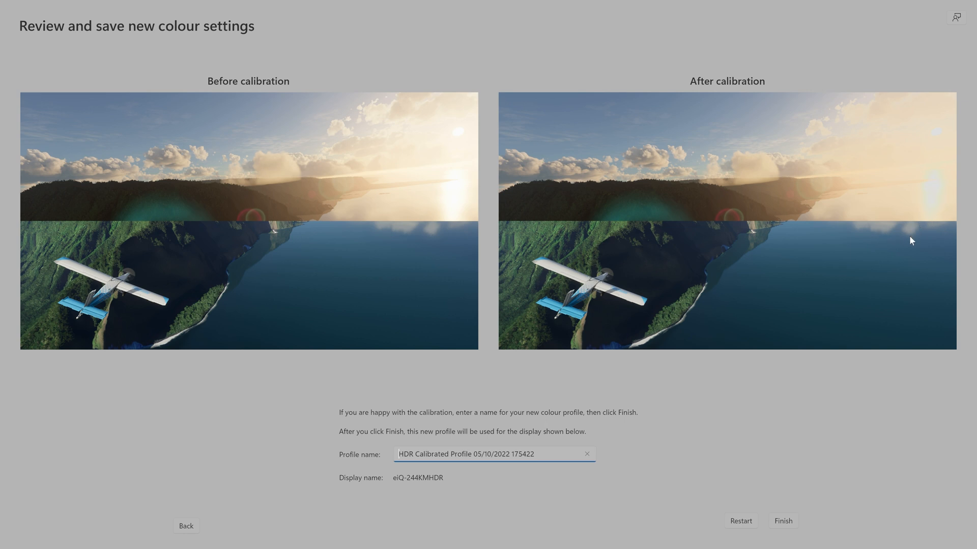
mouse_move(389, 467)
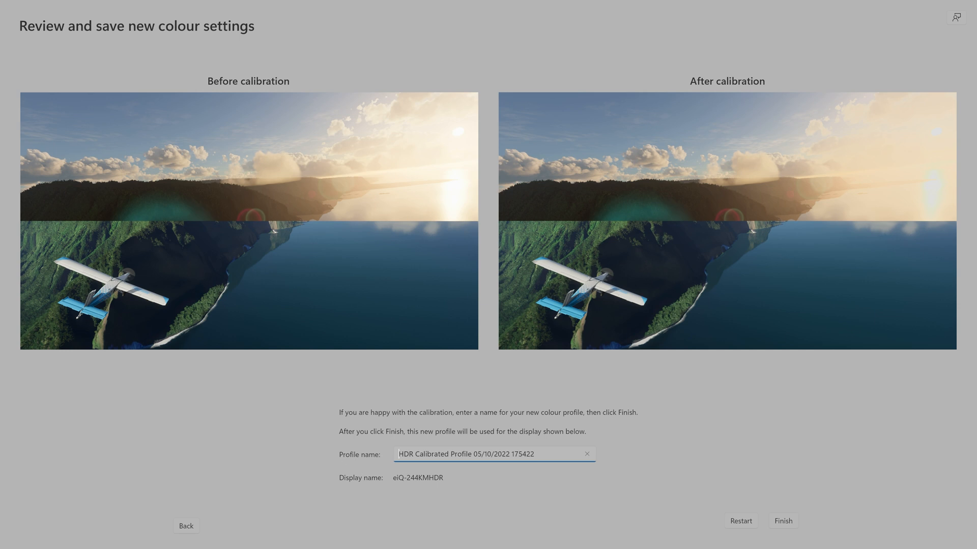
mouse_move(357, 489)
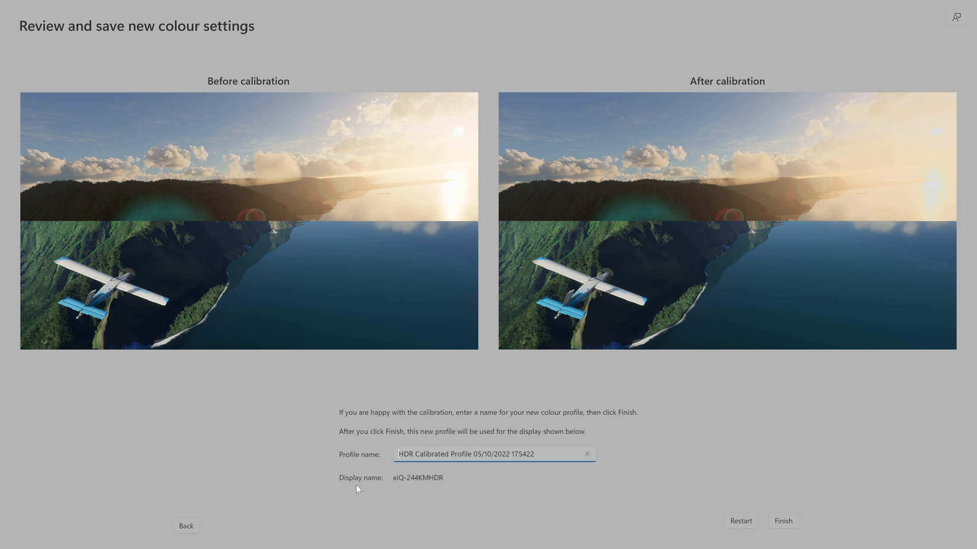
mouse_move(402, 487)
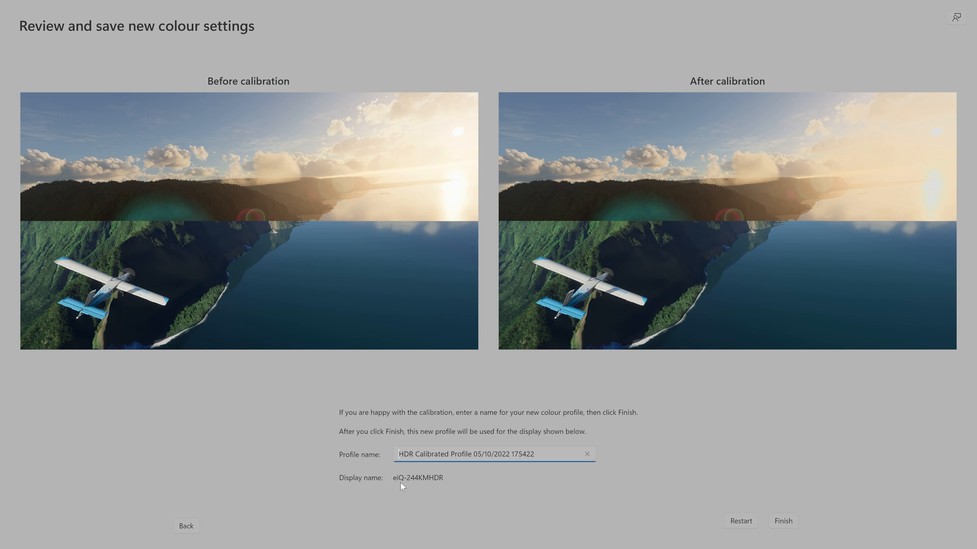
mouse_move(415, 488)
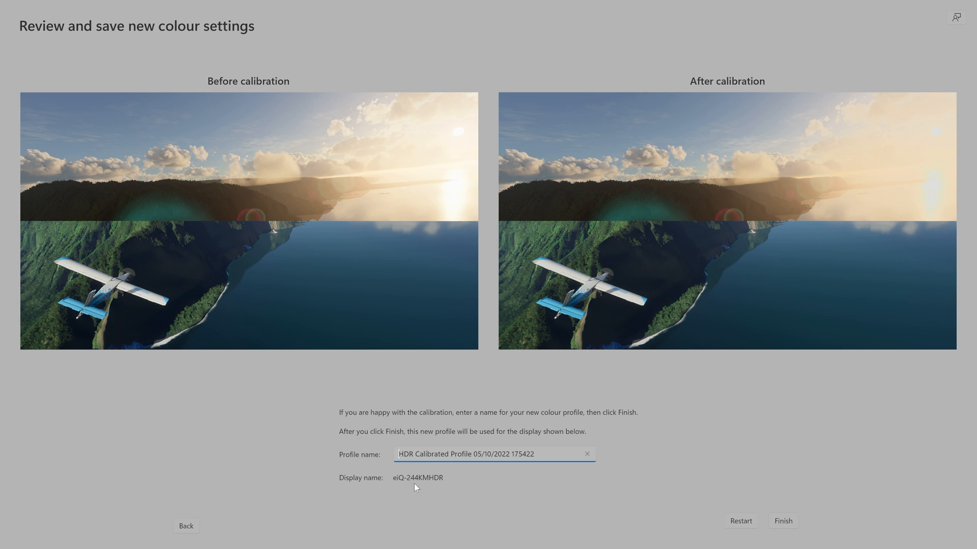
mouse_move(489, 480)
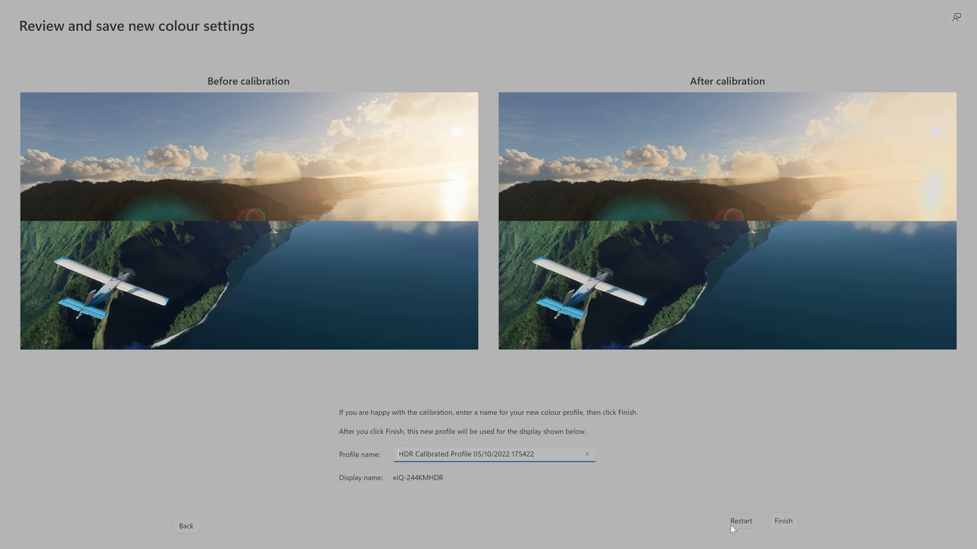
mouse_move(529, 189)
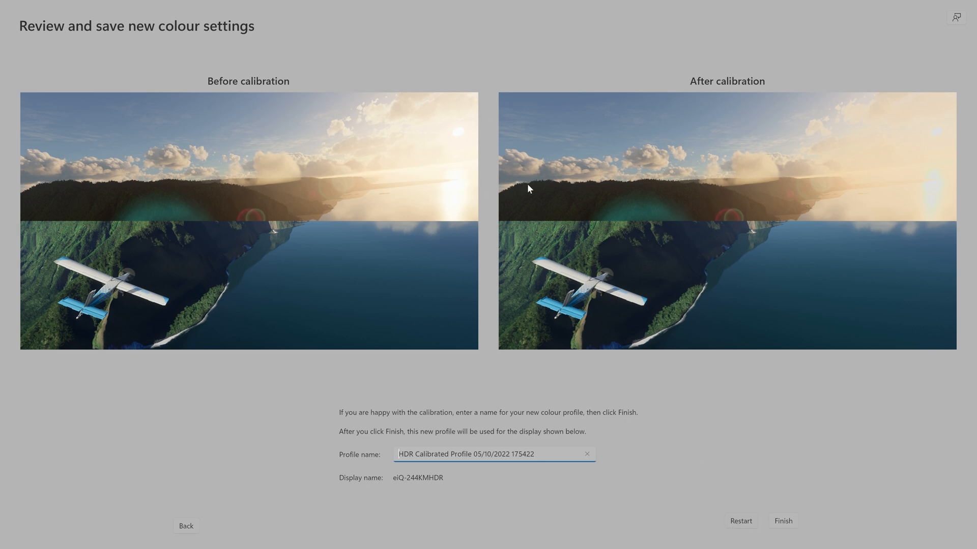
mouse_move(785, 528)
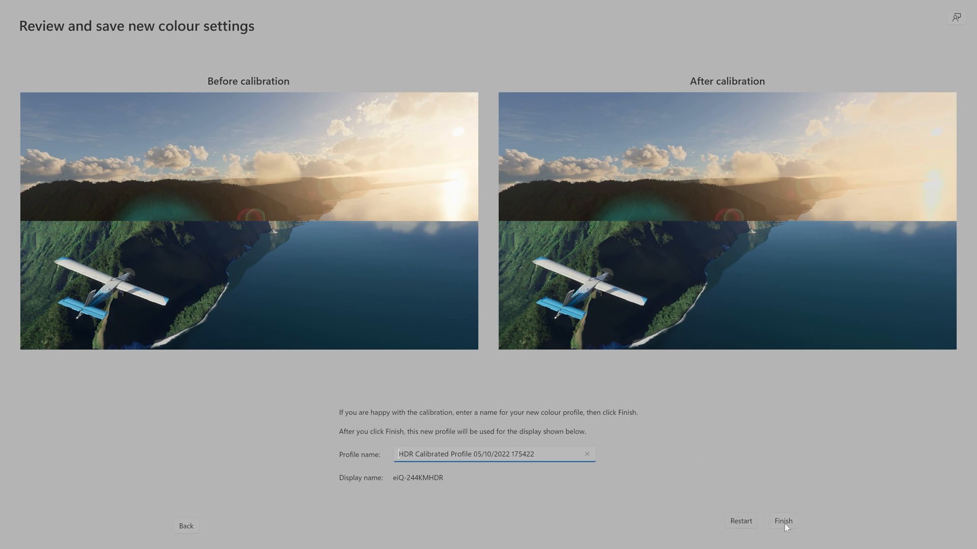
- Finish calibration, associating the new colour profile with the display, and acknowledge the confirmation
click(783, 521)
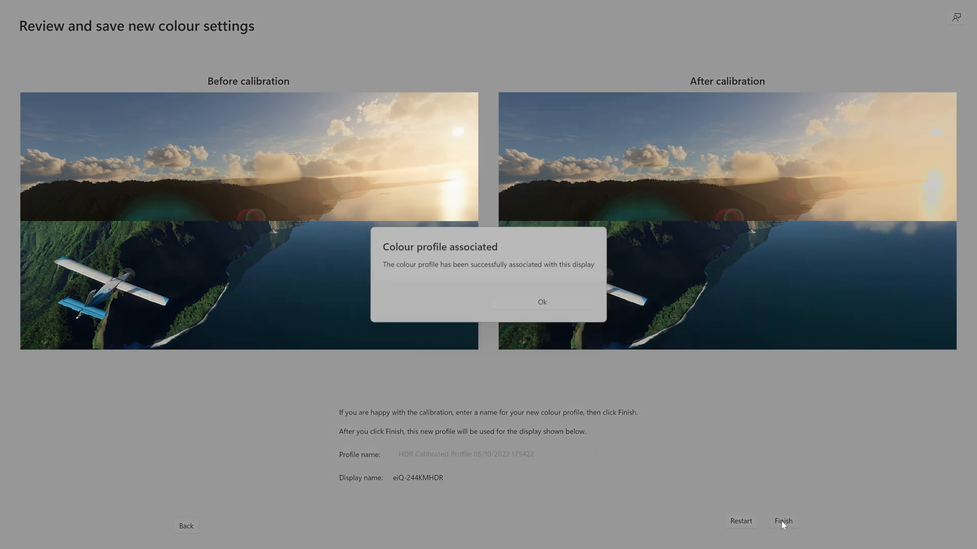
mouse_move(478, 250)
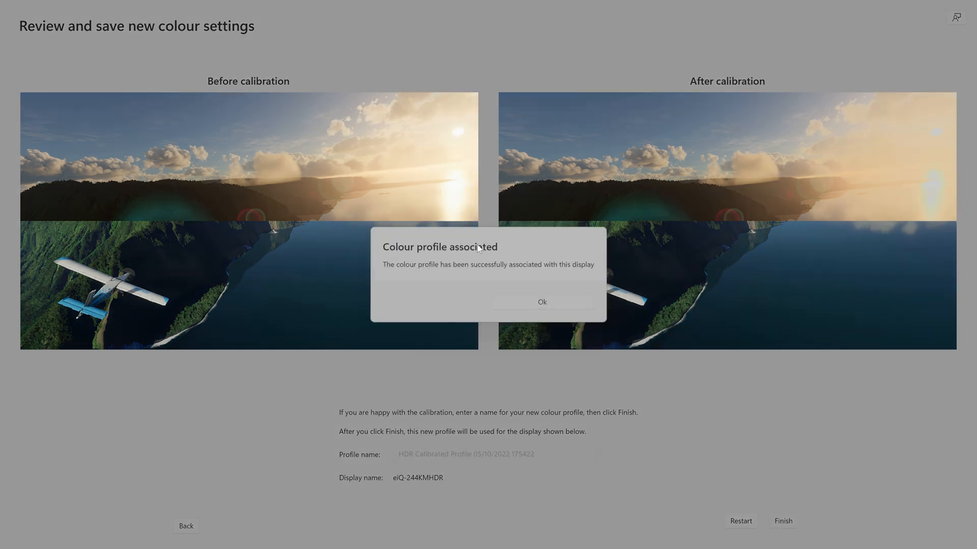
click(540, 301)
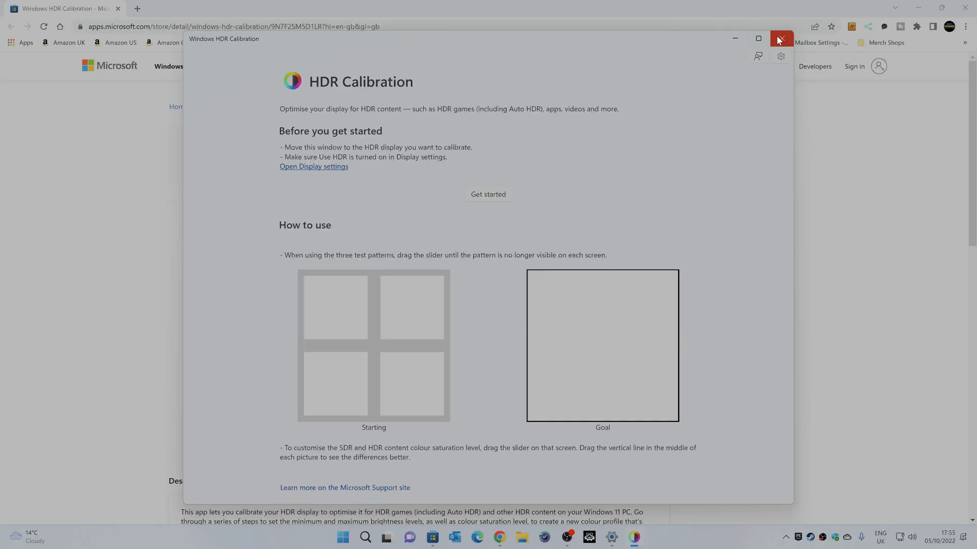
- Dismiss the calibration tool, the Store popup and Chrome so Settings shows the Display HDR page again
click(781, 39)
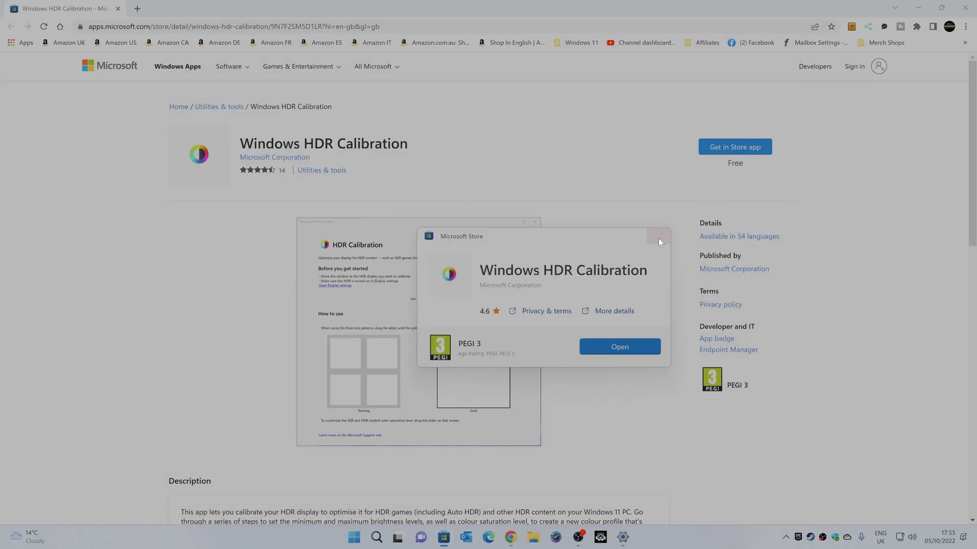
click(659, 243)
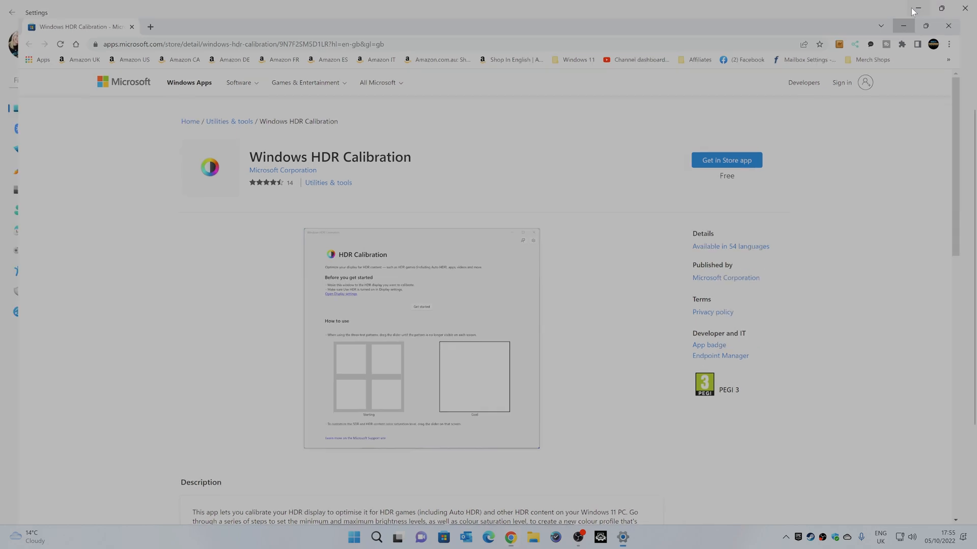
click(903, 26)
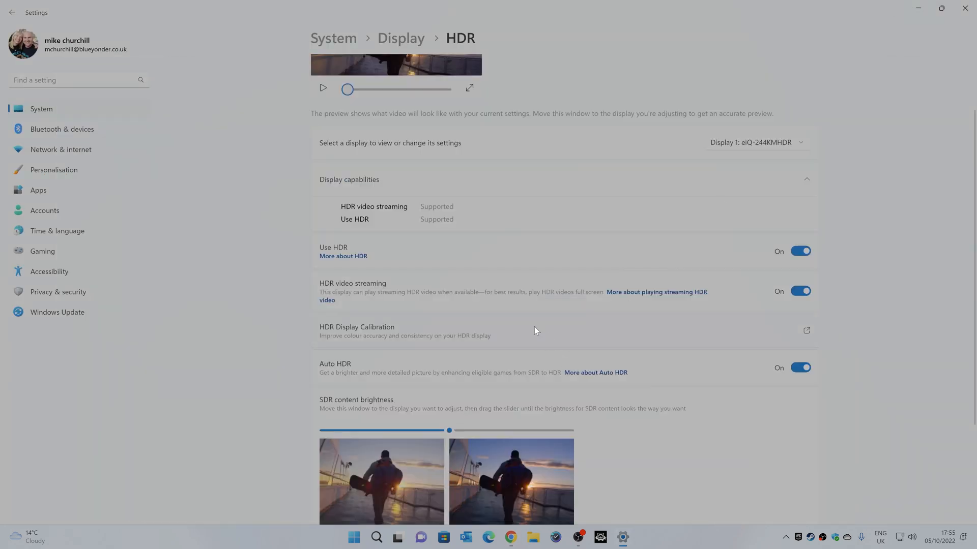